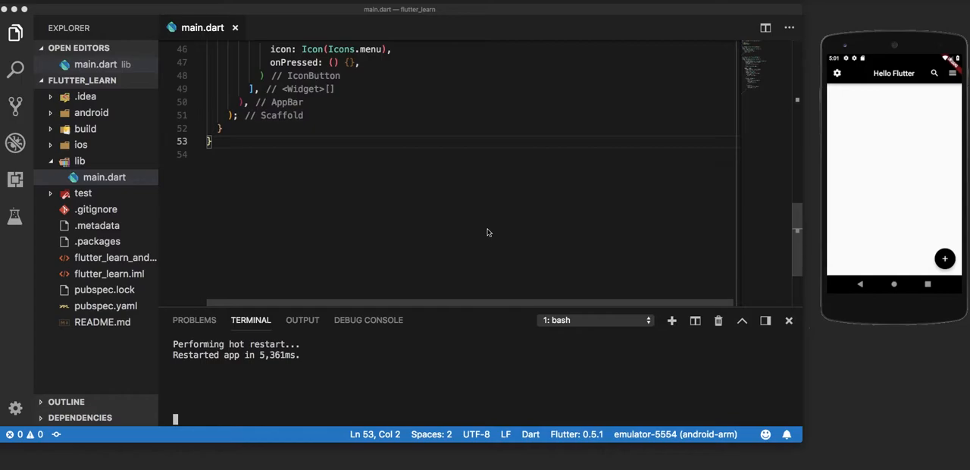
mouse_move(343, 145)
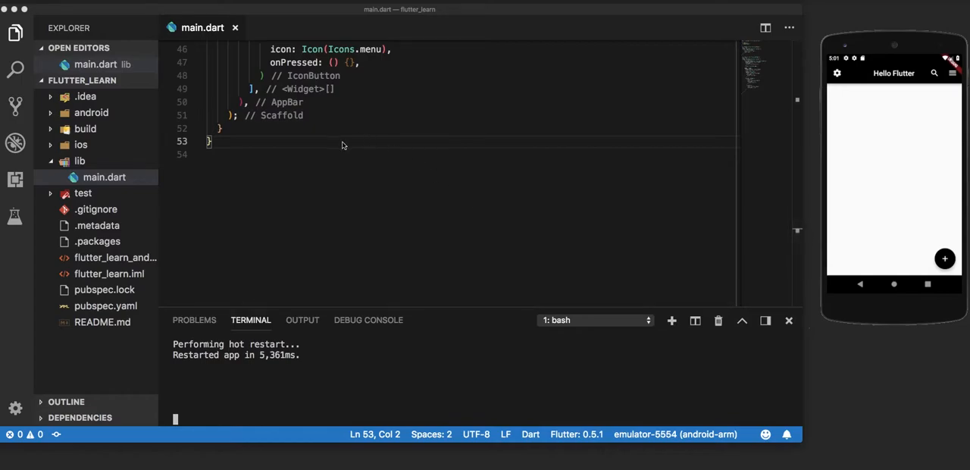
mouse_move(309, 135)
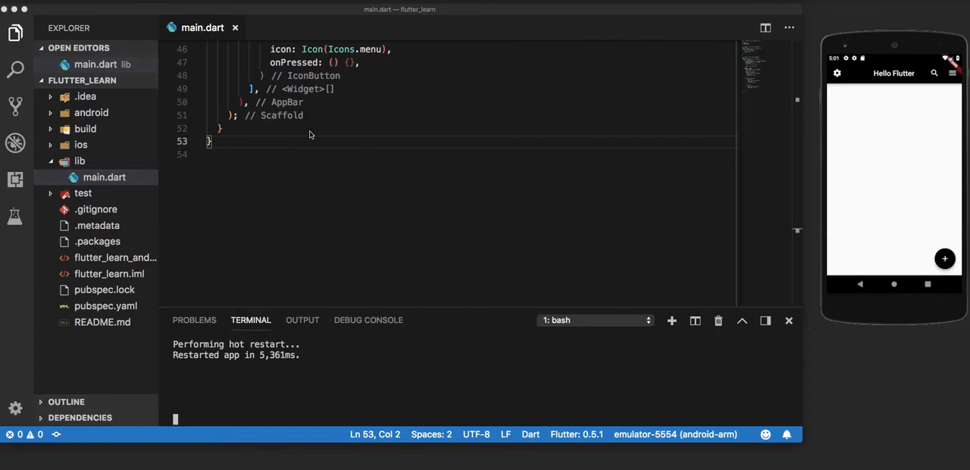
mouse_move(252, 120)
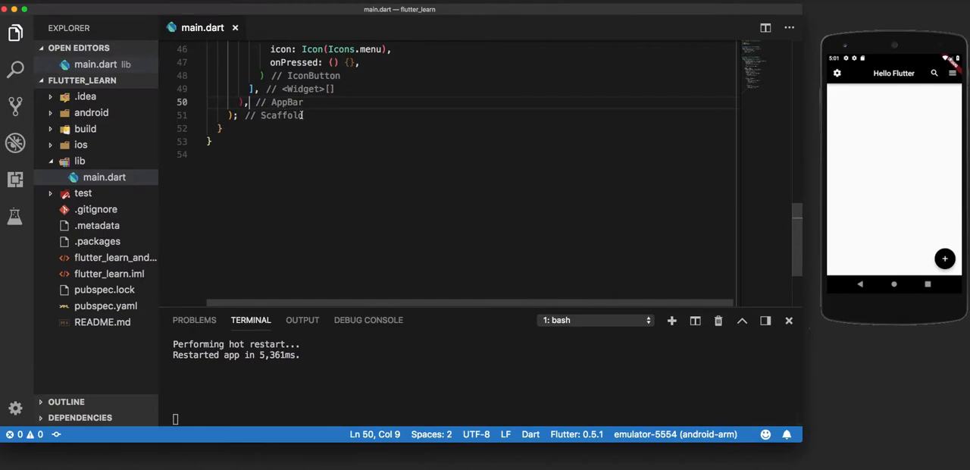
- Add body: Text("Hello World") inside the Scaffold so the emulator shows it
type("body: Text(\"H\"),")
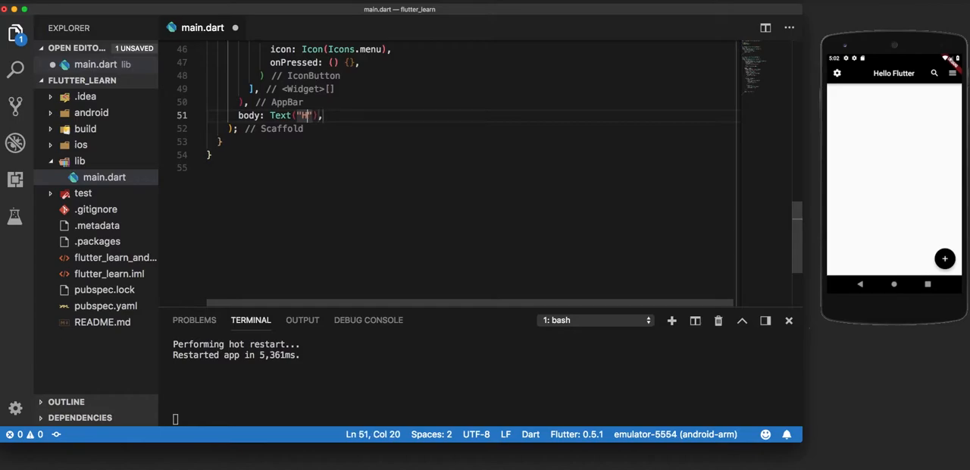
type("ello")
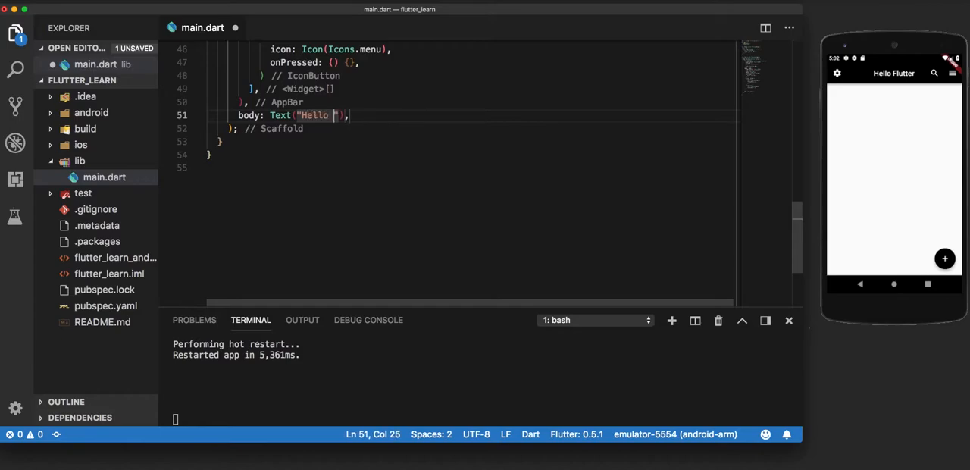
type("World")
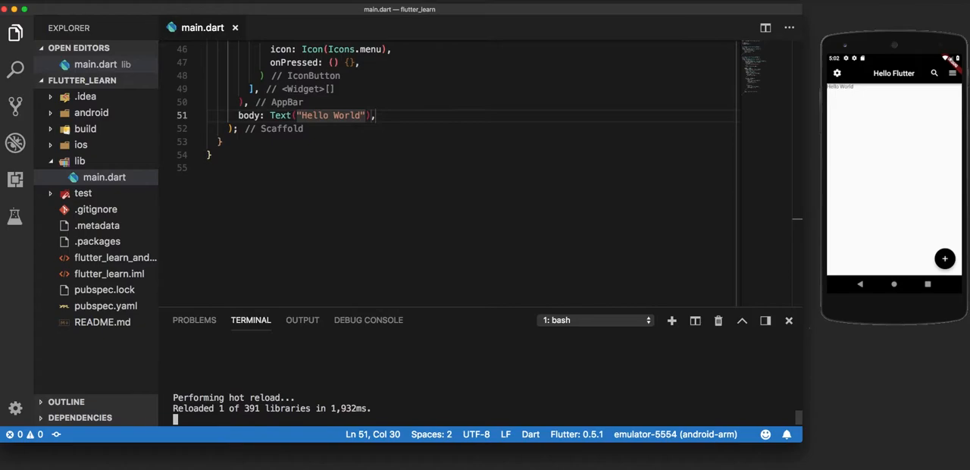
mouse_move(844, 103)
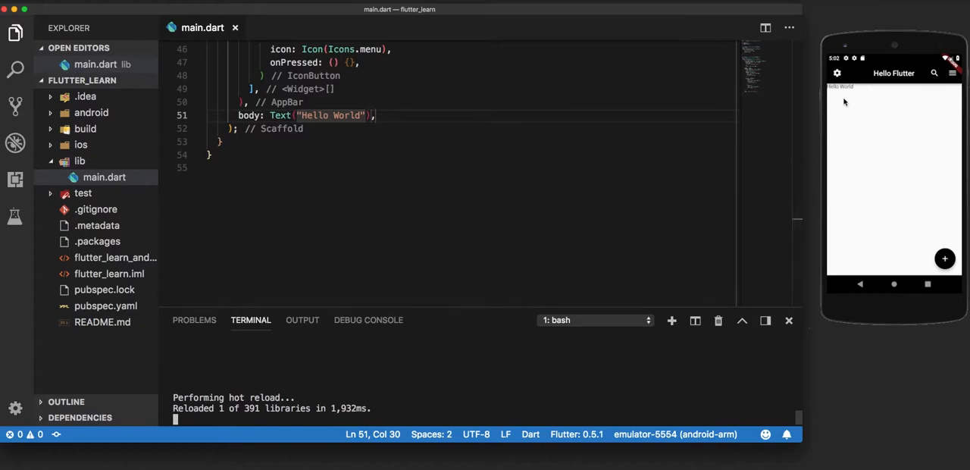
mouse_move(826, 88)
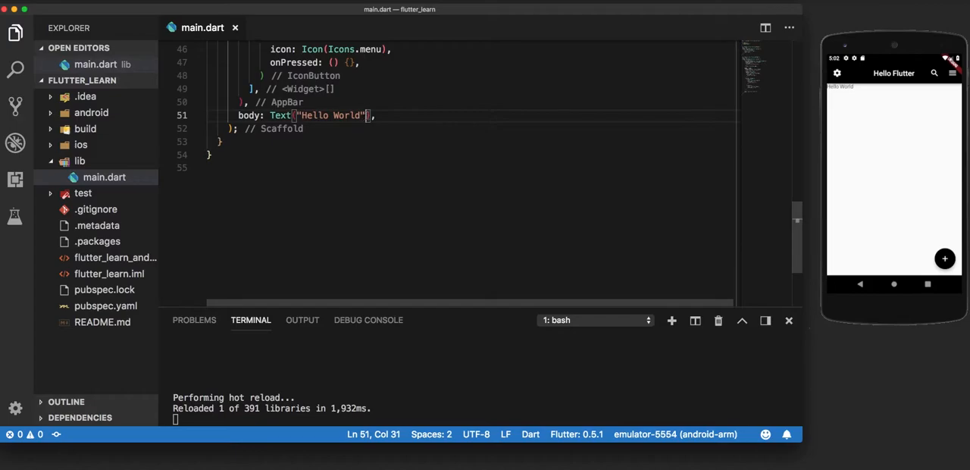
- Add style: TextStyle(fontSize: 25.0, fontWeight: FontWeight.bold) to the Text and save for hot reload
type(", style: T")
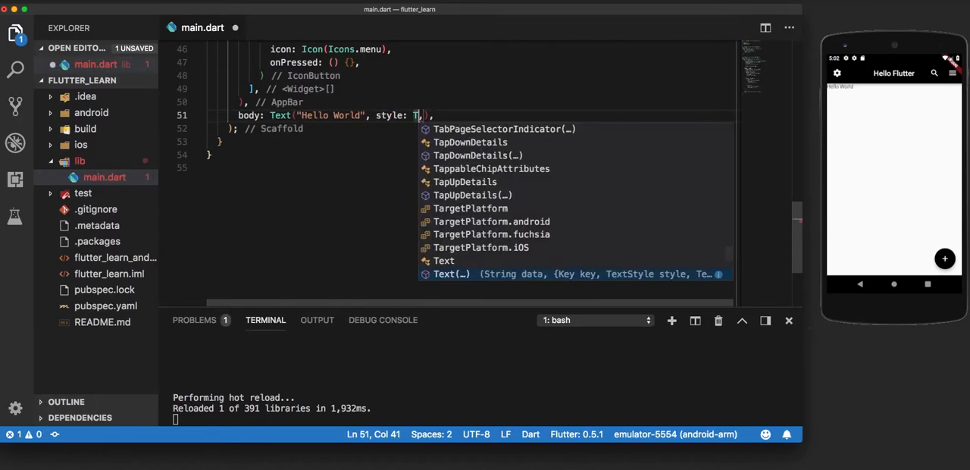
type("extStyle()")
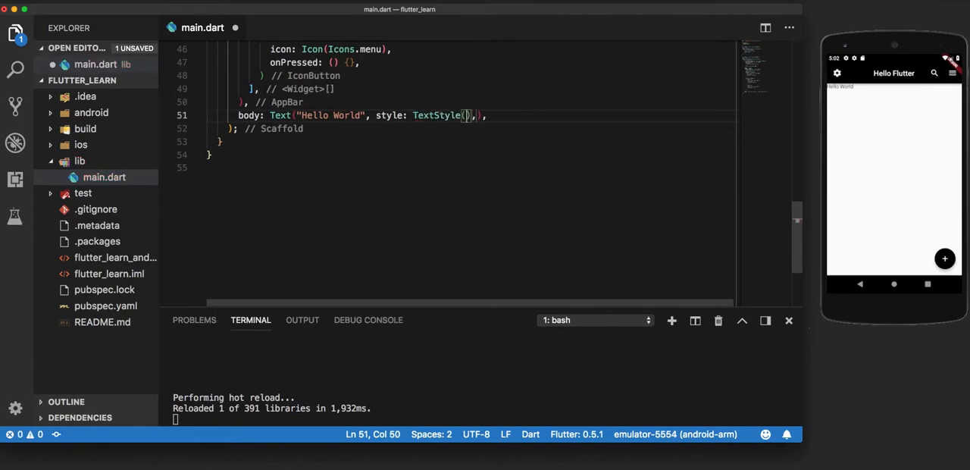
type("fontSize:")
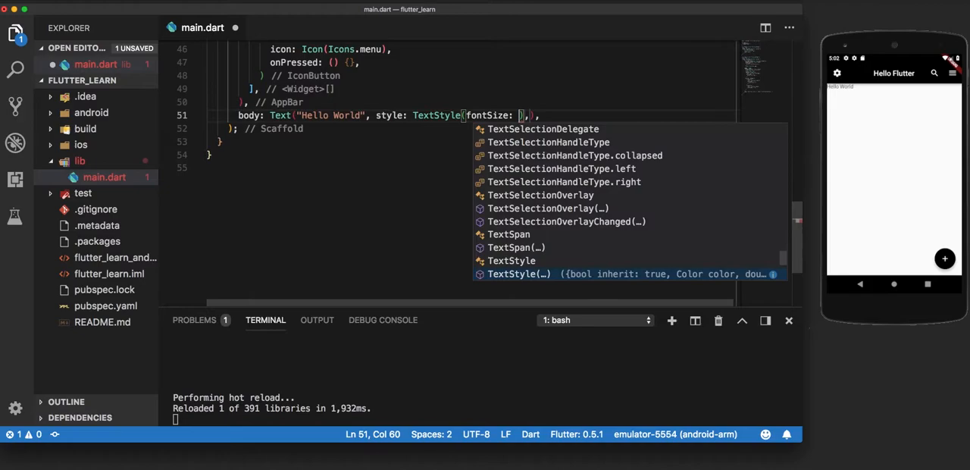
type("25.0")
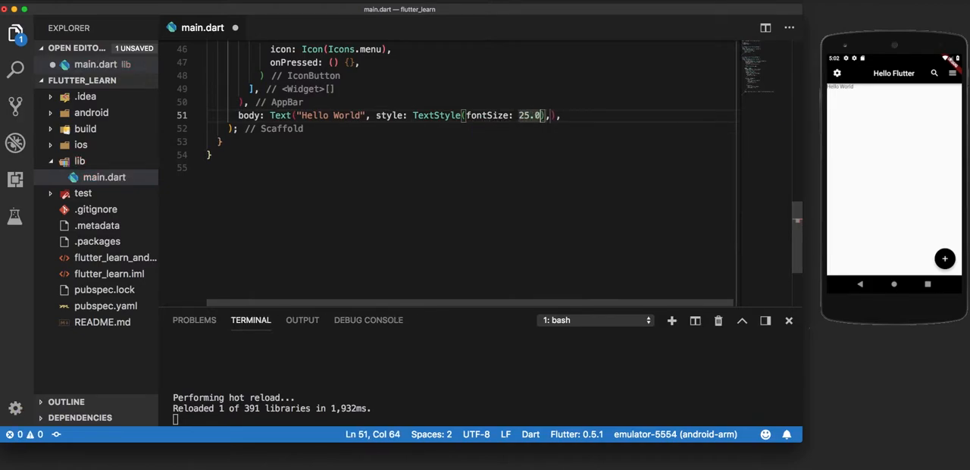
type(", fontWeight:")
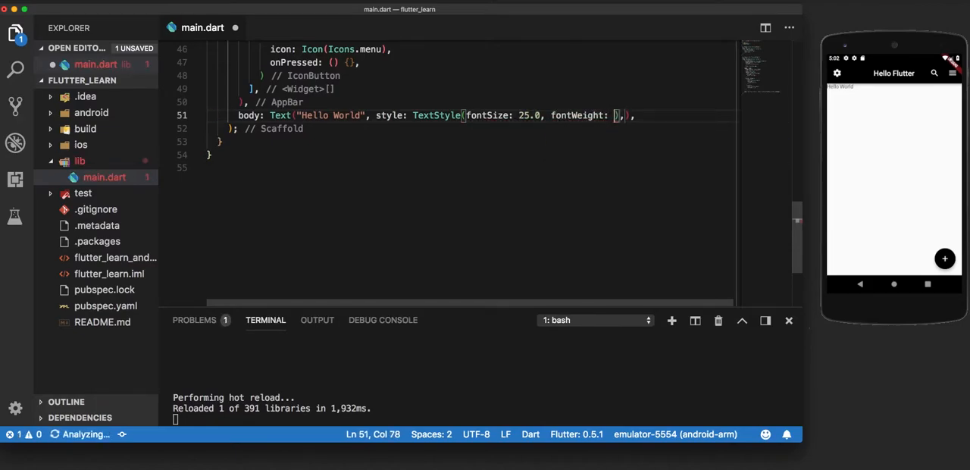
type("FontWeight")
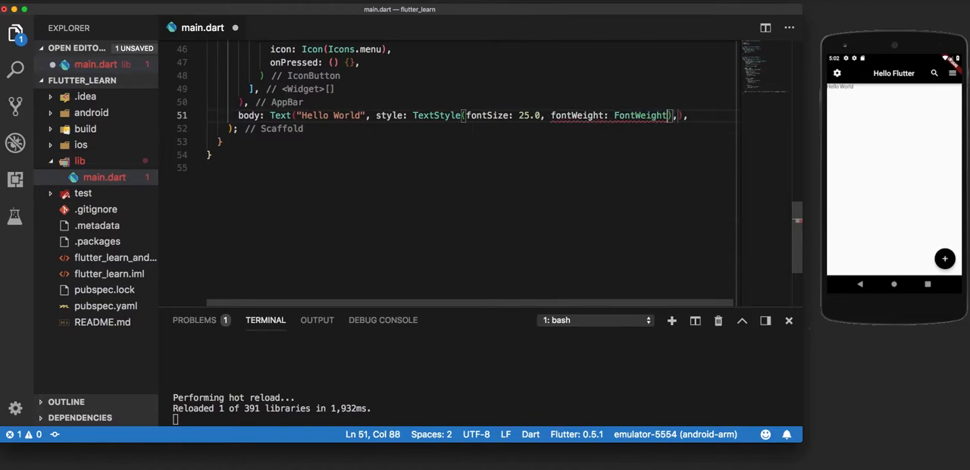
type("bold,")
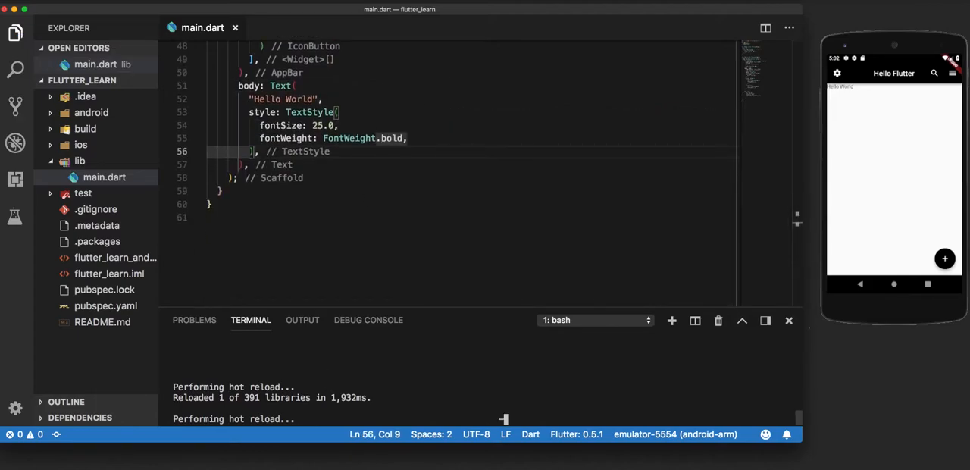
key("cmd+s")
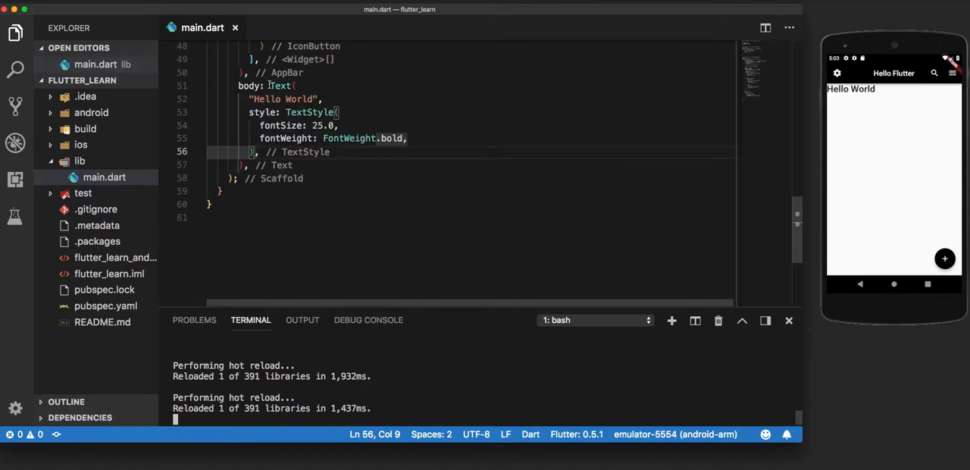
- Replace the Text body with Text.rich(TextSpan(children: <TextSpan>[ ])) scaffold
left_click_drag(270, 85, 257, 152)
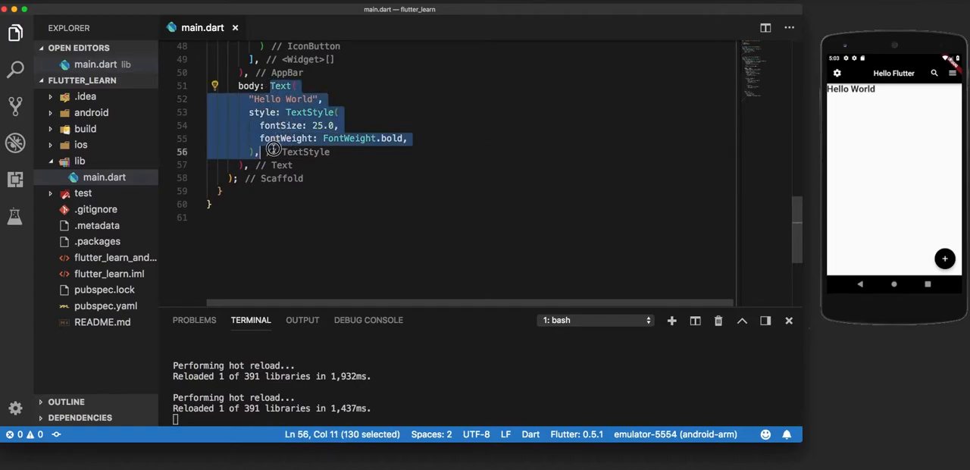
key("Backspace")
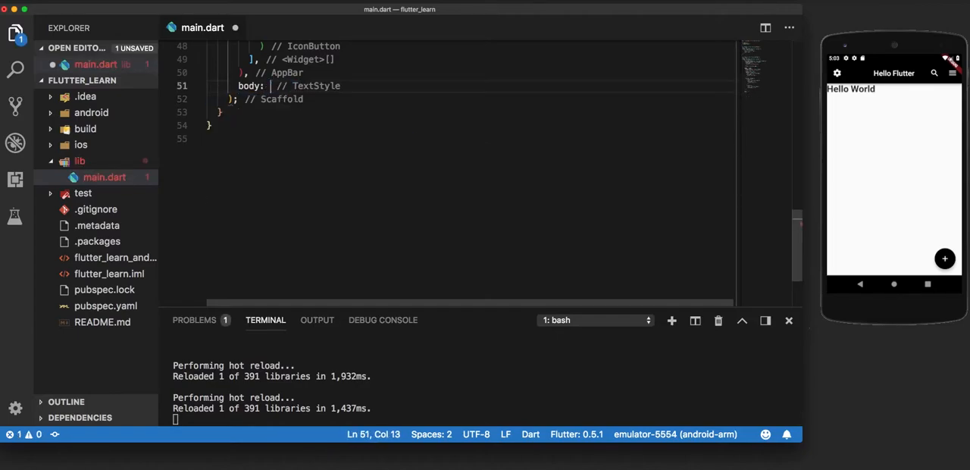
type("Text.rich(")
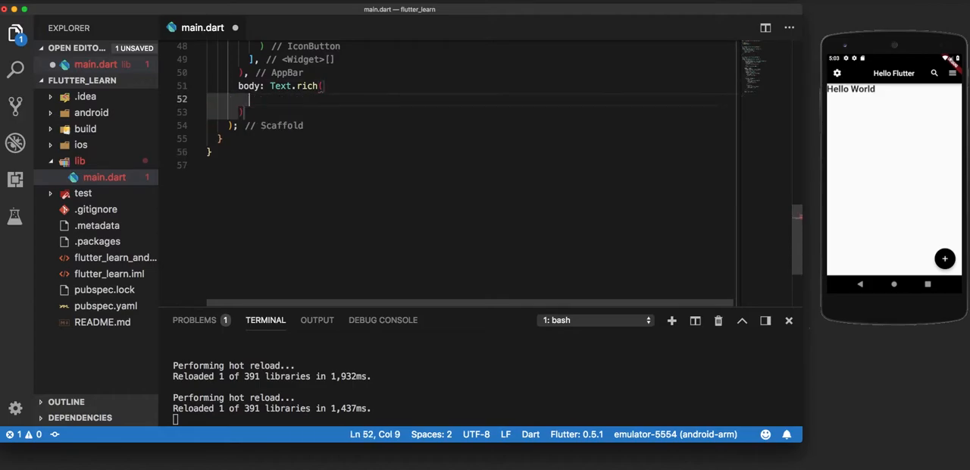
type("// Text.rich")
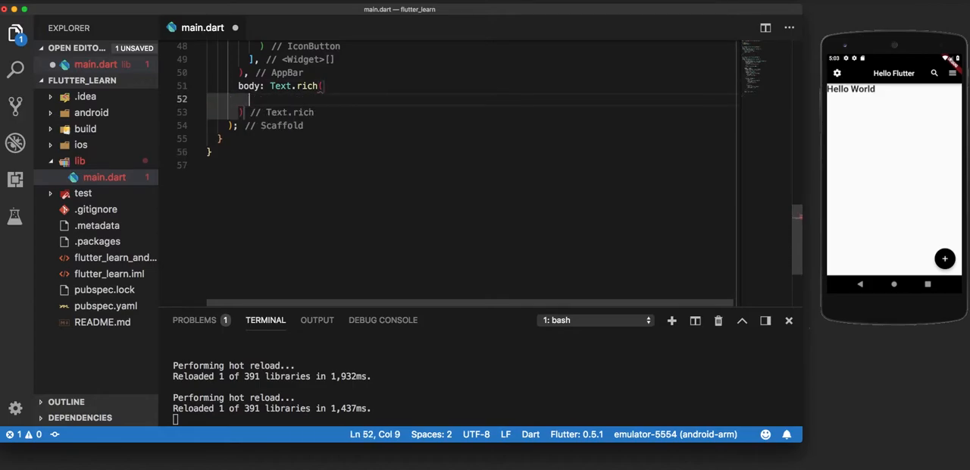
type("Te")
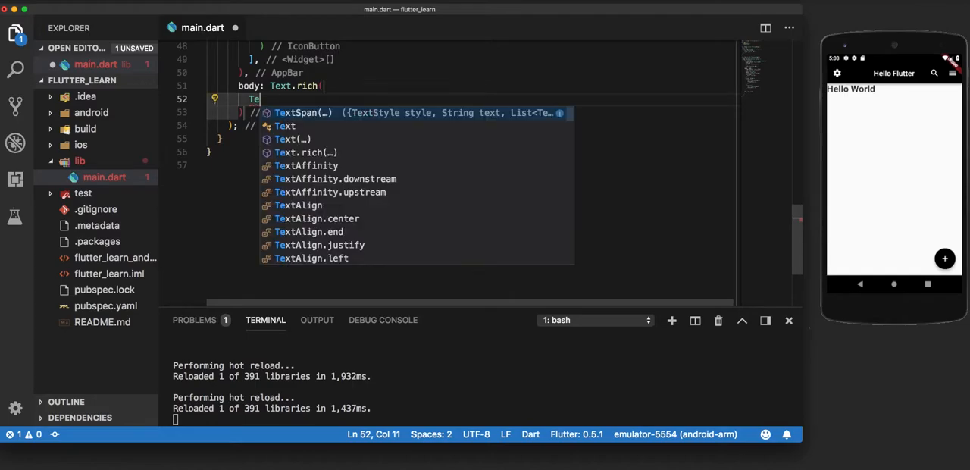
type("xtSpan(")
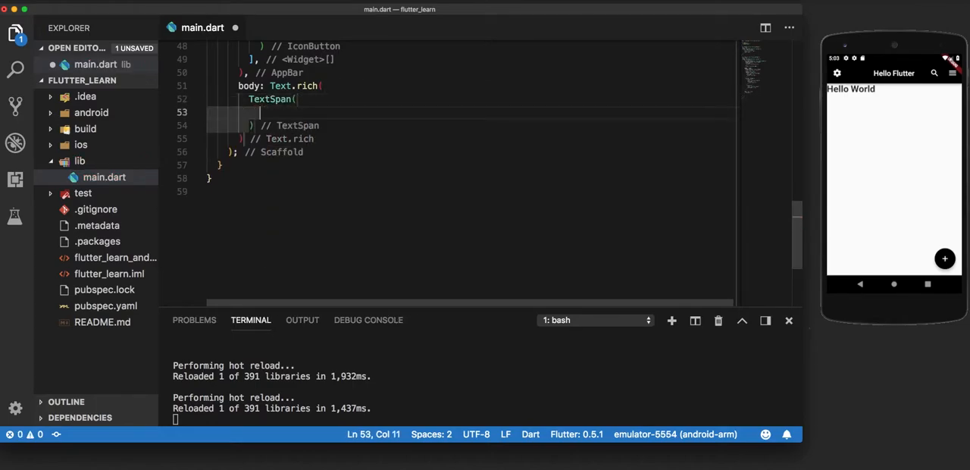
type("children:")
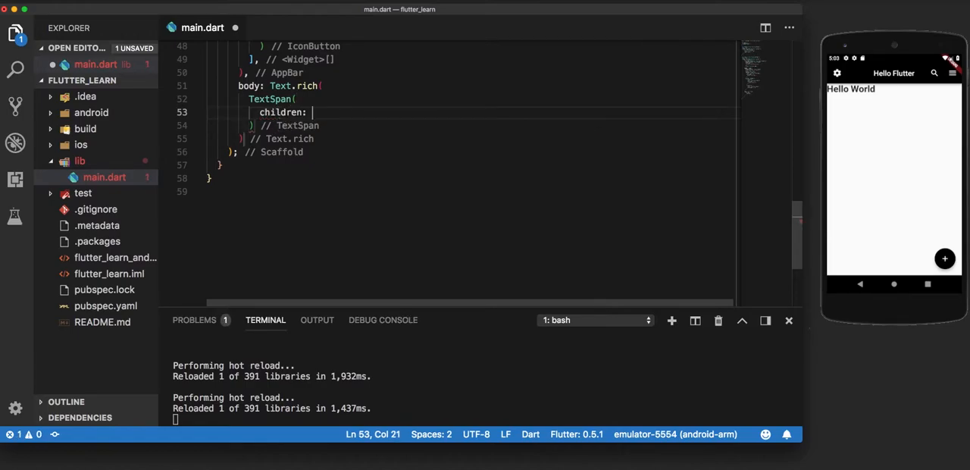
type("<")
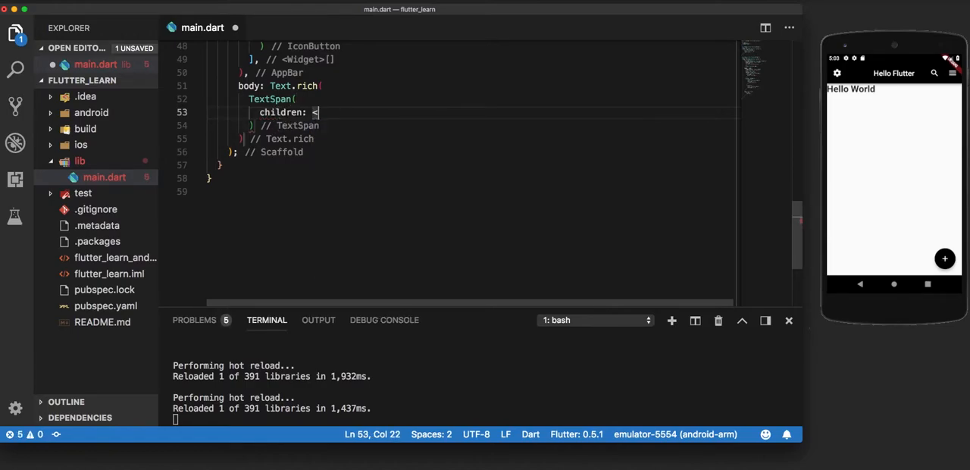
type("TextSpan")
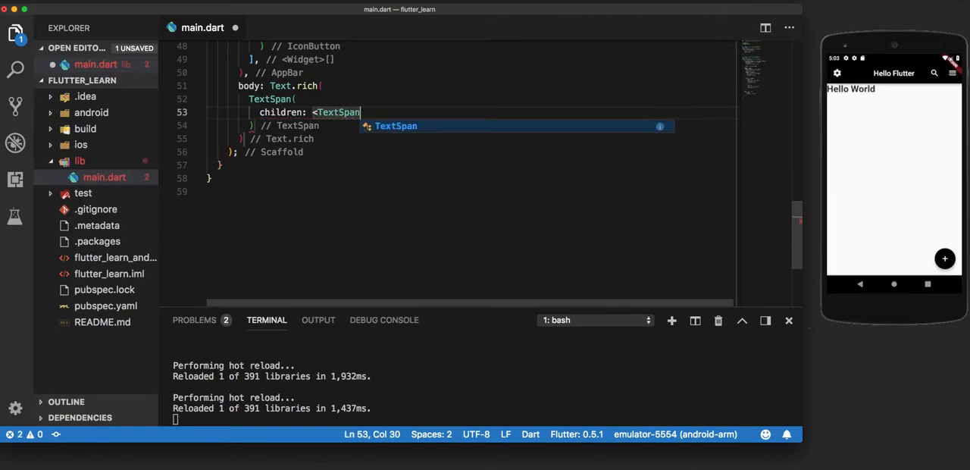
type(">")
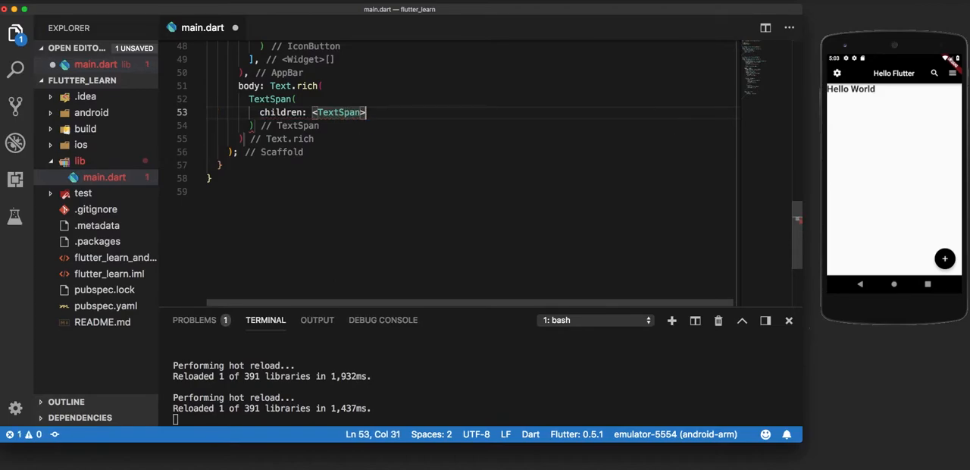
type("[")
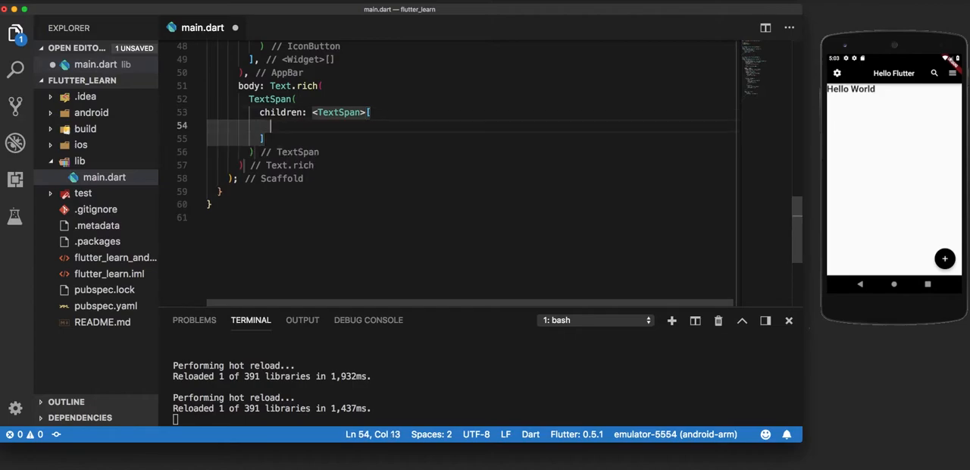
- Write the first TextSpan 'Hello' with italic font style and fontSize 25
type("Text")
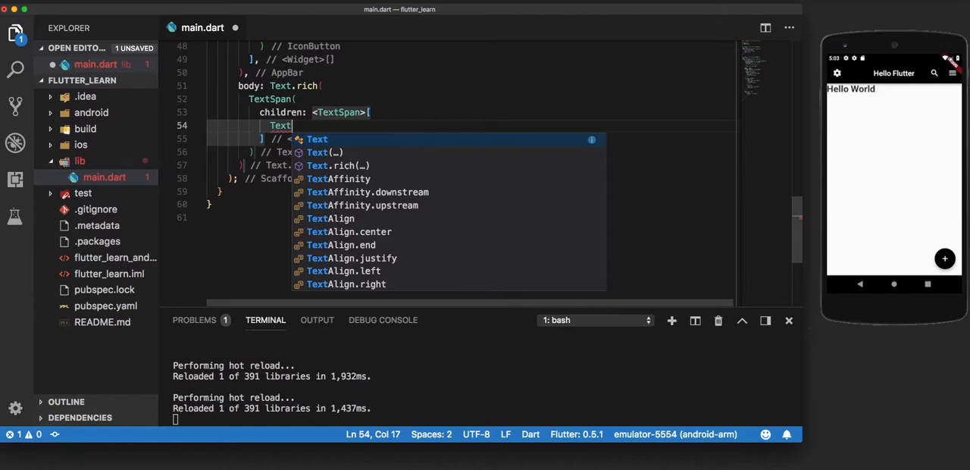
type("Spa")
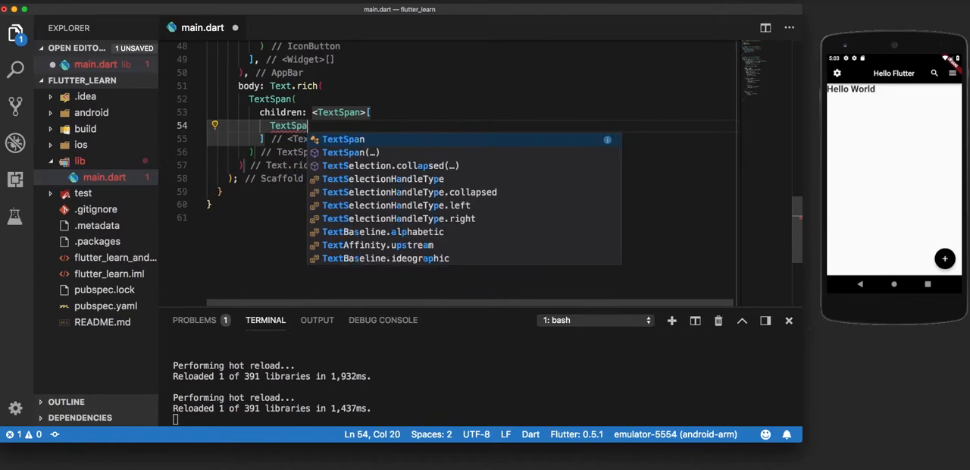
key("Enter")
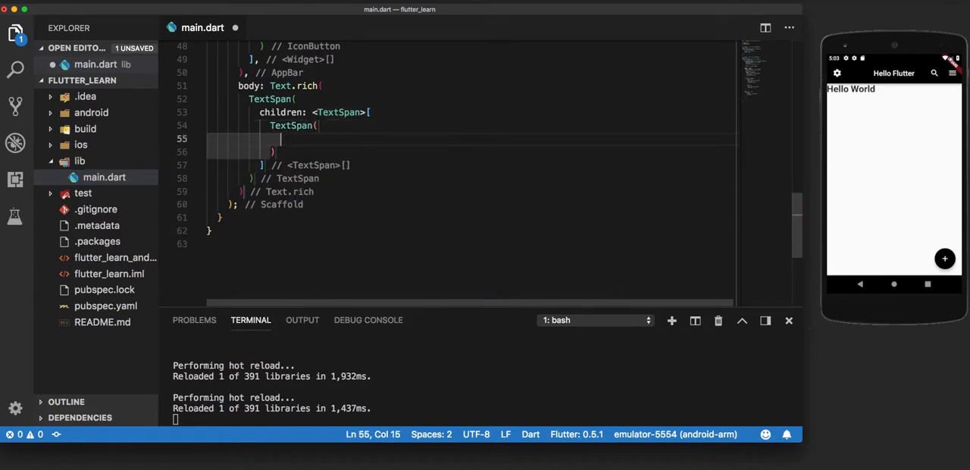
type("text:")
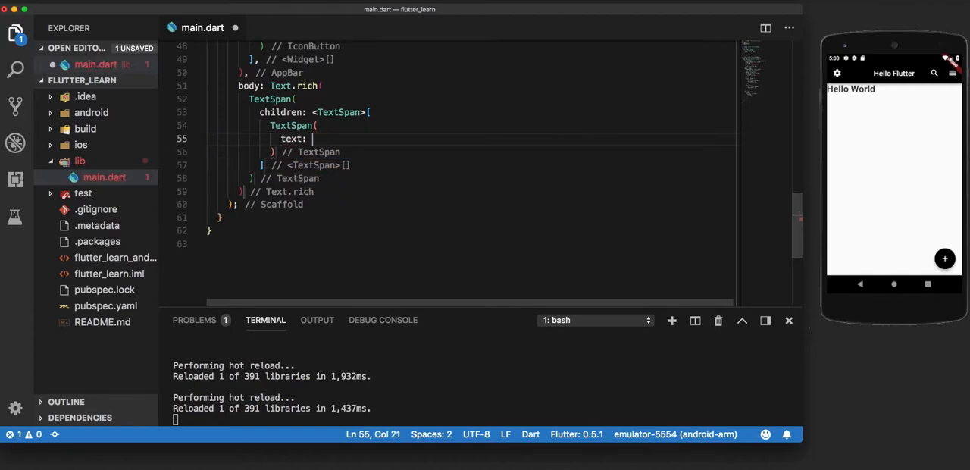
type("\"")
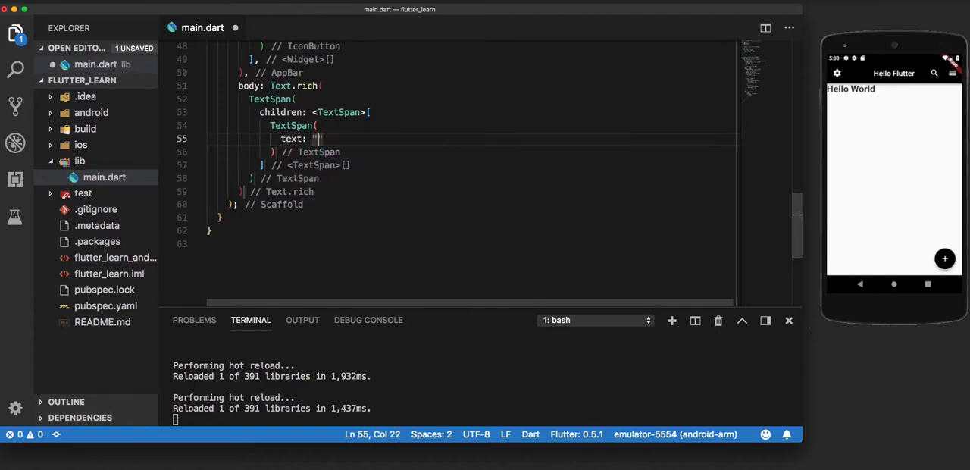
type("Hello")
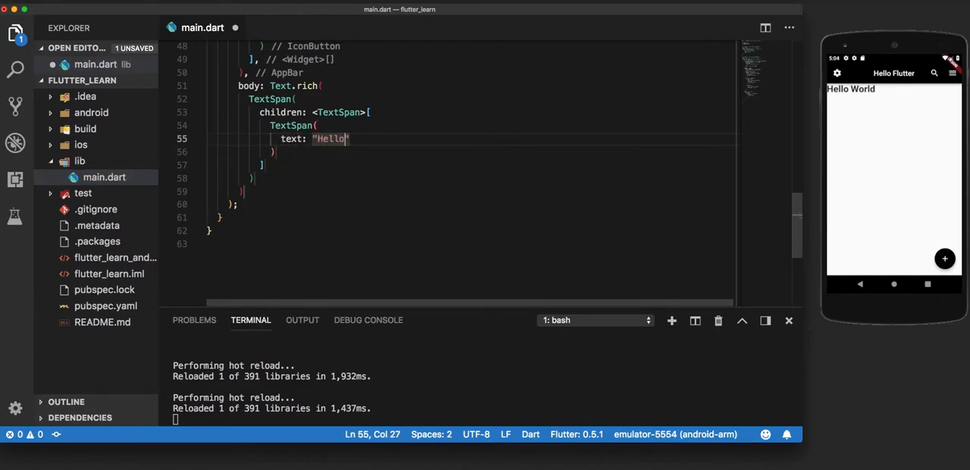
type(",")
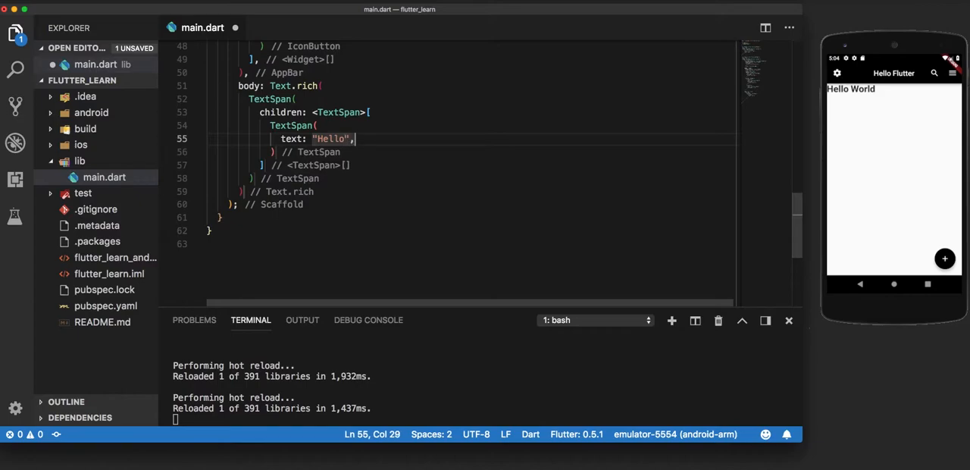
type("sty")
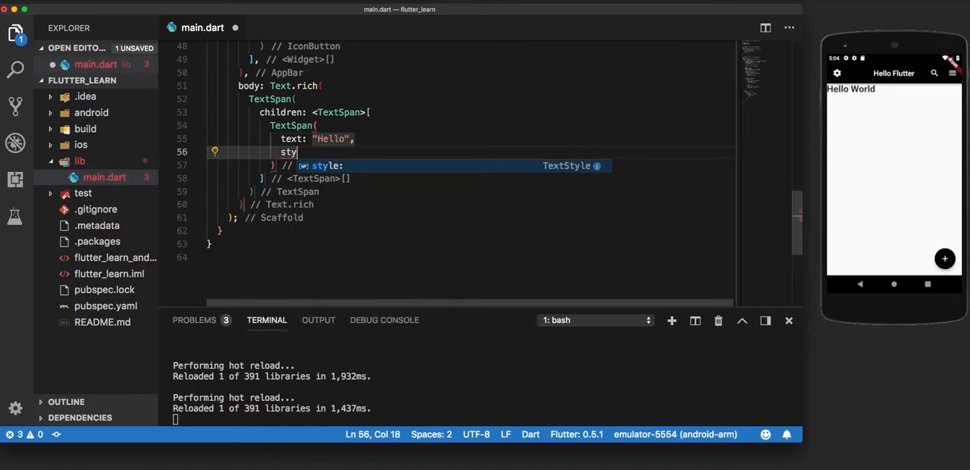
type("le: TextStyle(")
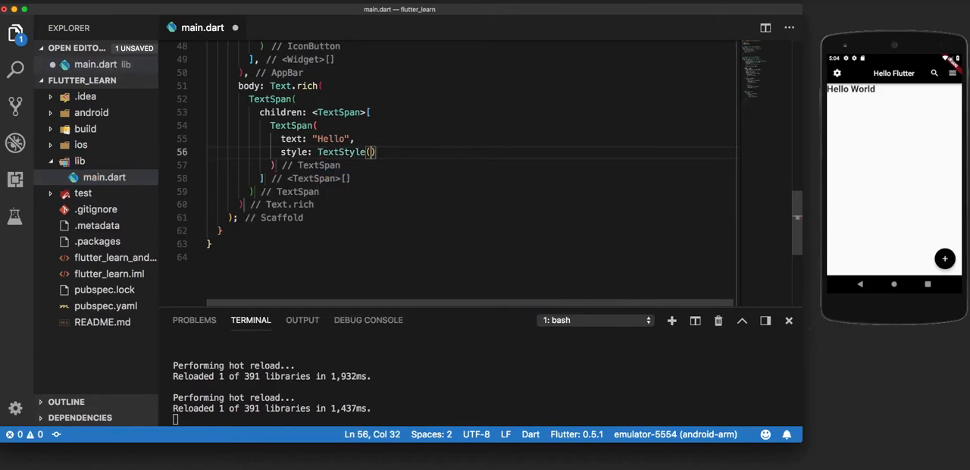
type("fontStyle: fon")
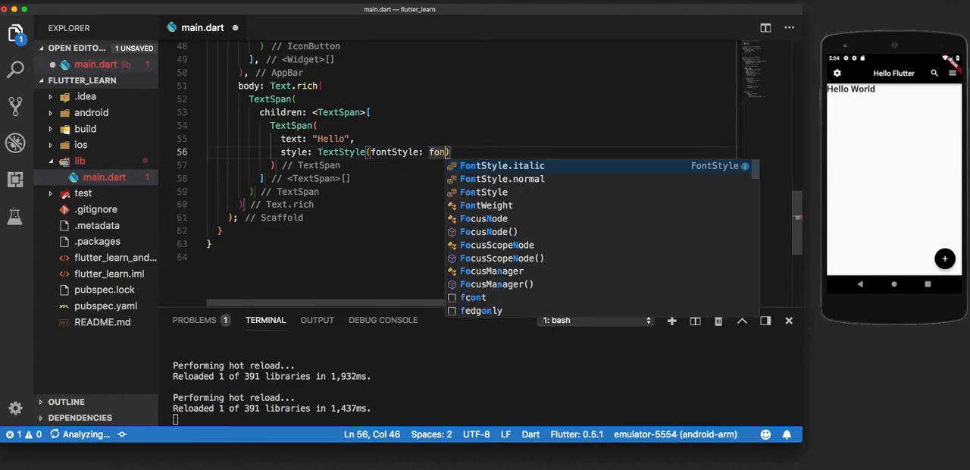
left_click(502, 166)
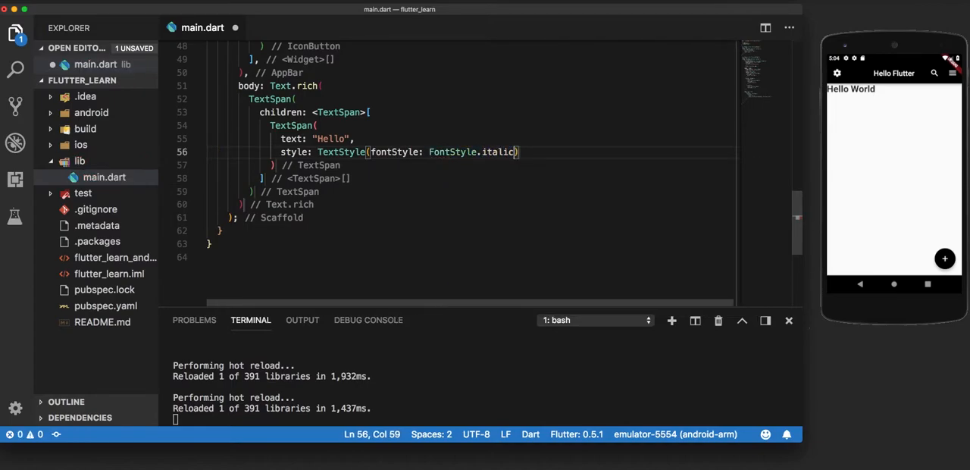
type(",")
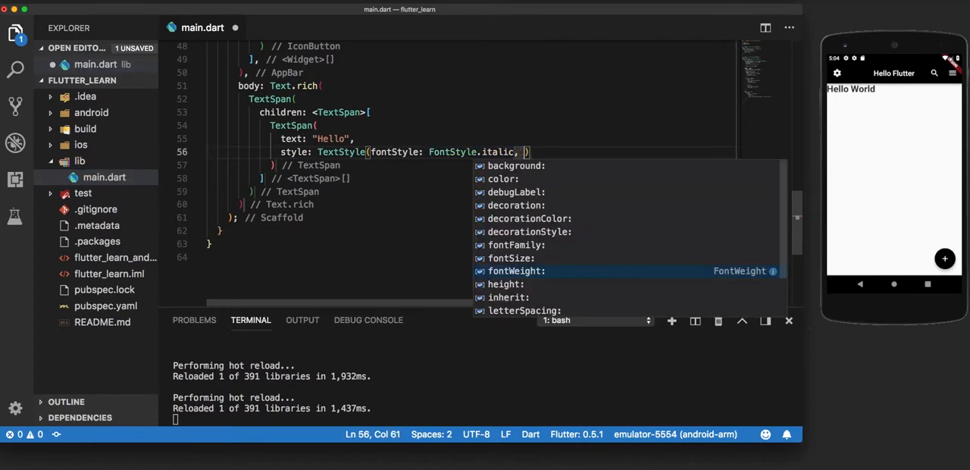
type("fon")
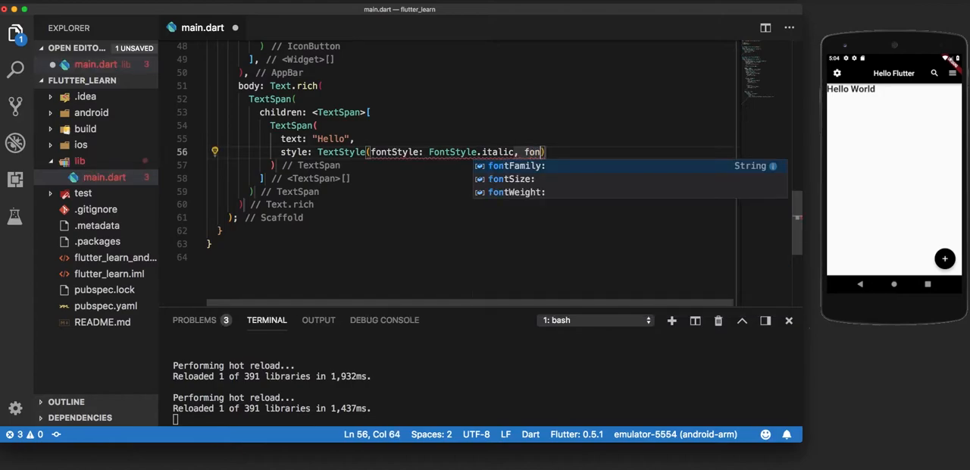
type("fontSize:")
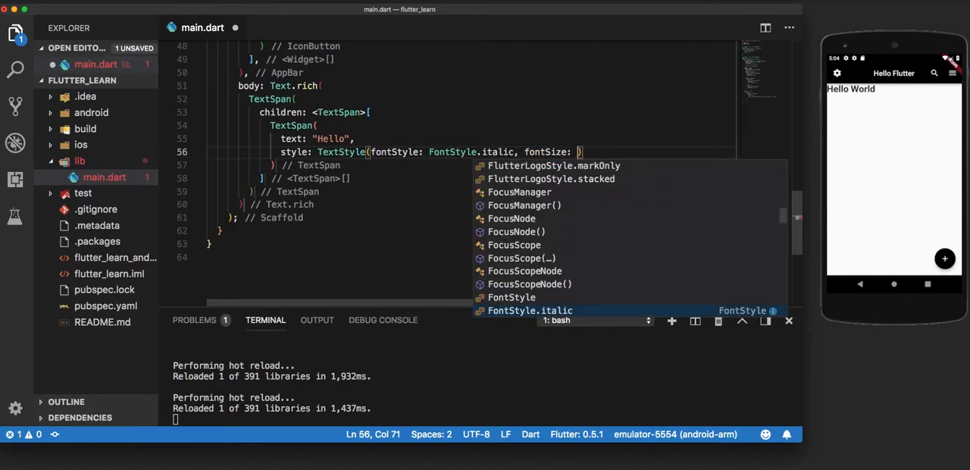
type("25.0")
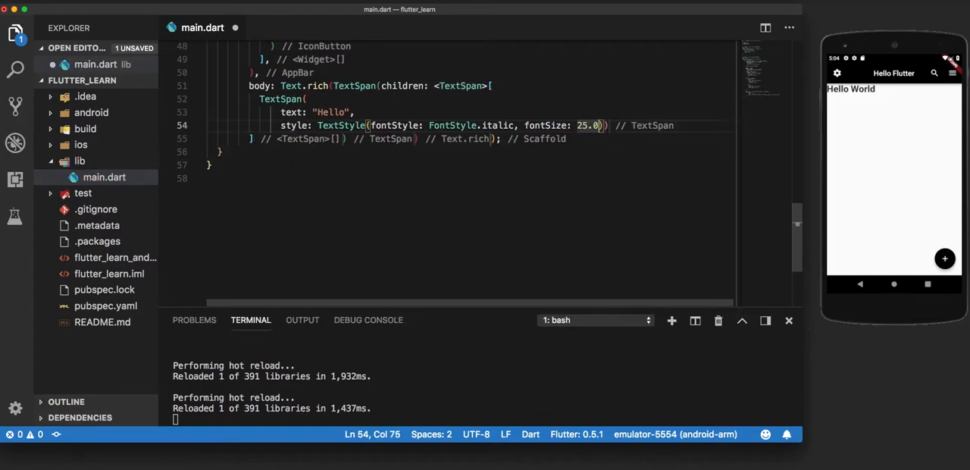
type(",")
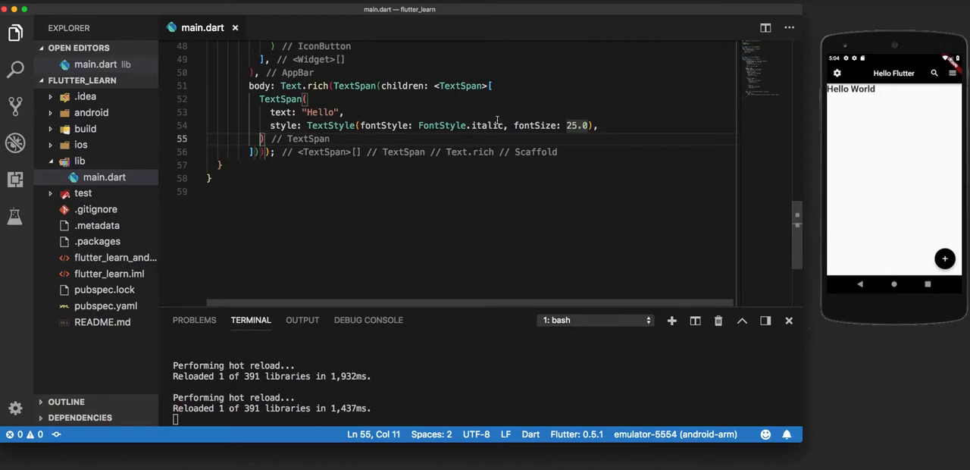
- Duplicate the span as ' World' at fontSize 25, removing its italic style
left_click_drag(307, 98, 270, 124)
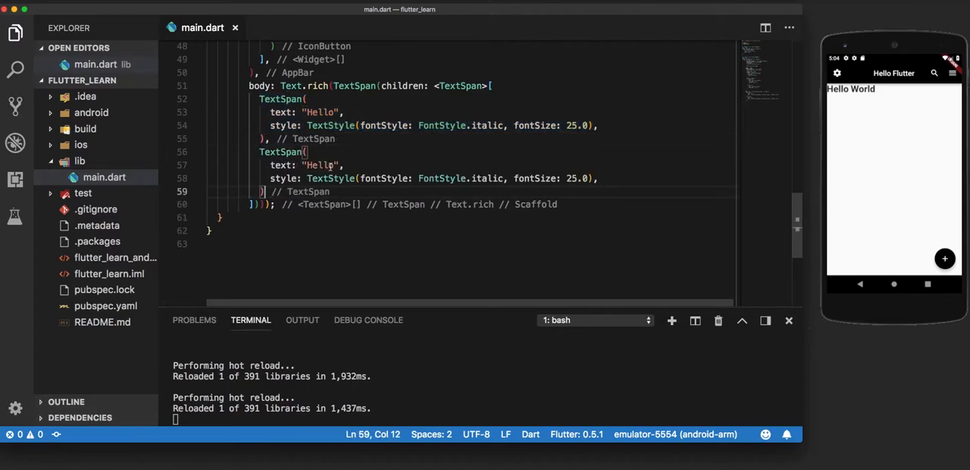
key("Backspace")
type("Wor")
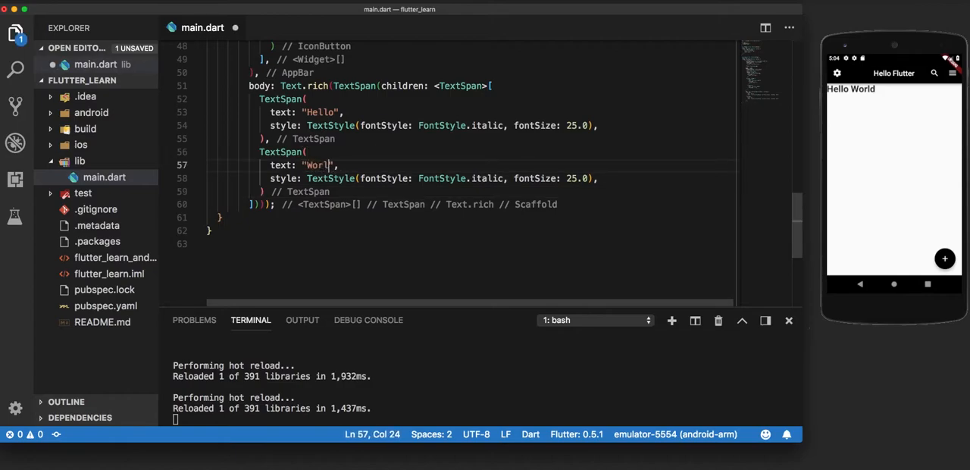
type("d")
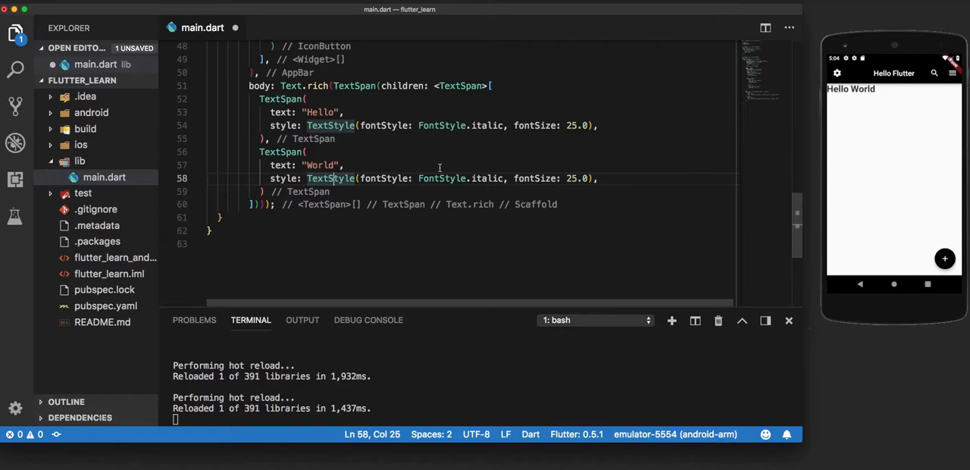
double_click(441, 179)
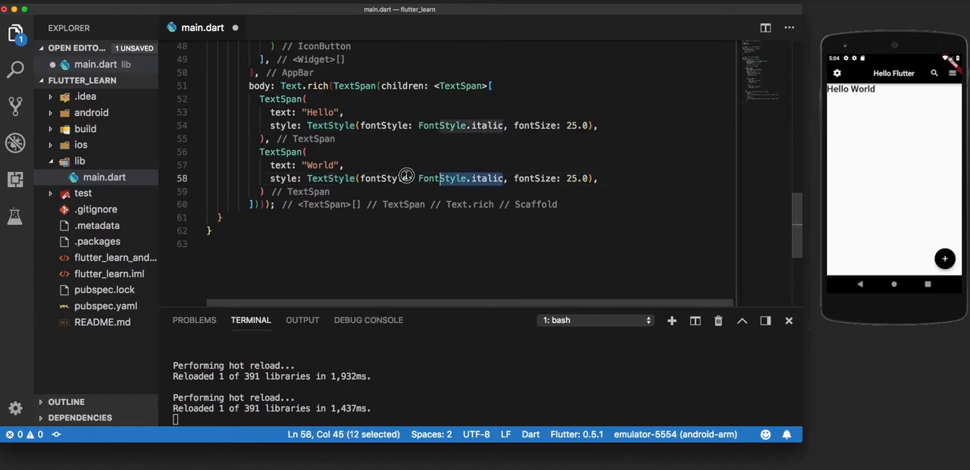
left_click_drag(406, 179, 361, 179)
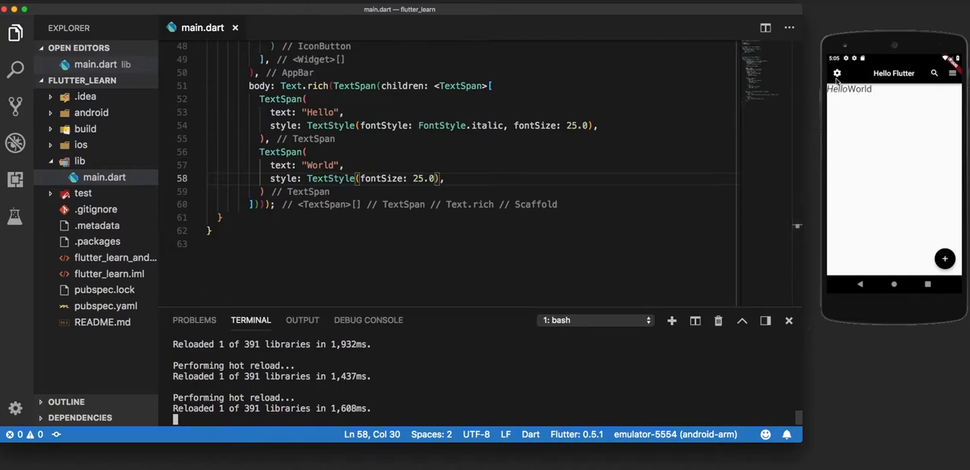
mouse_move(846, 97)
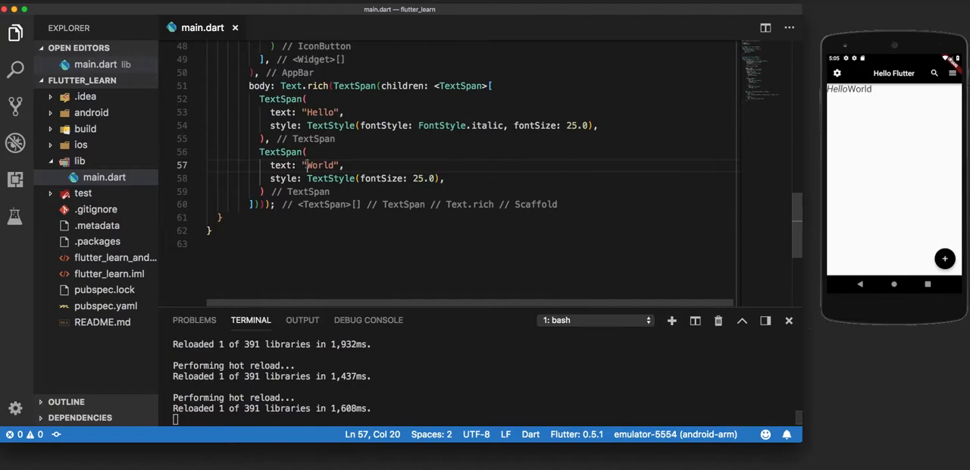
type("\" \"")
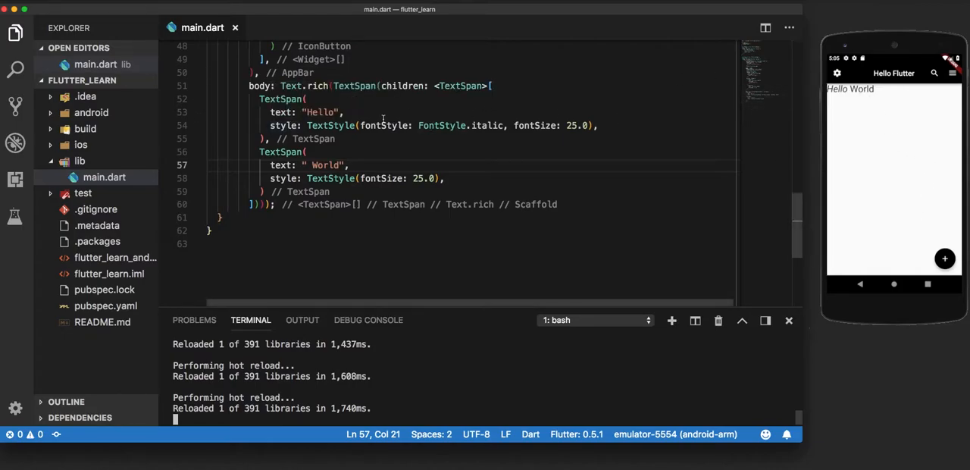
- Wrap the Text.rich body in Center(child: ...) and save so the emulator centres Hello World
left_click(281, 85)
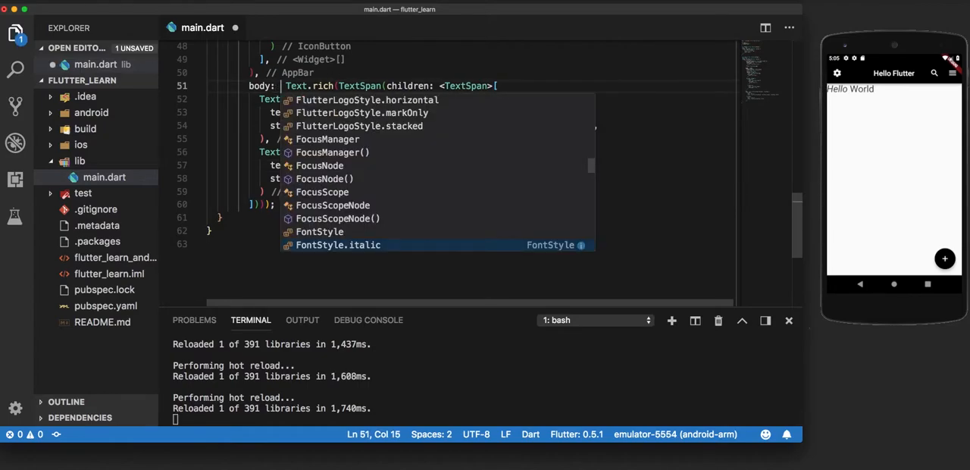
type("Center(")
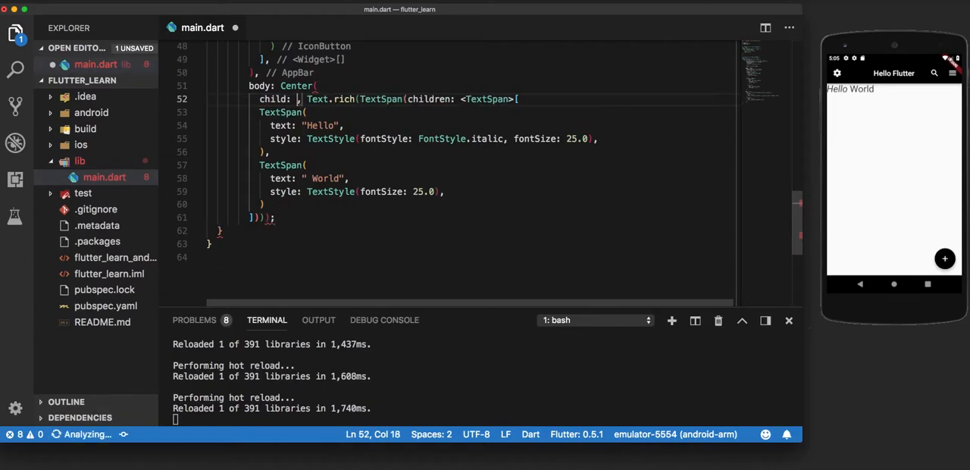
key("cmd+s")
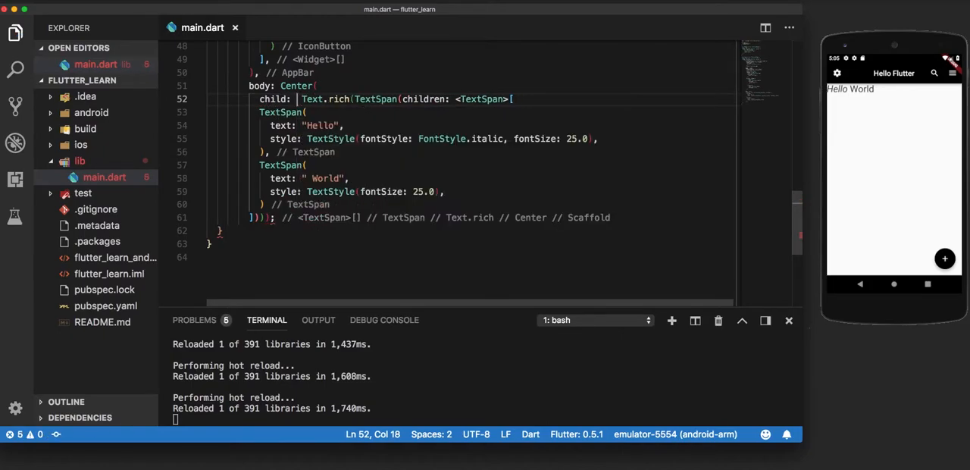
left_click(269, 218)
type(")")
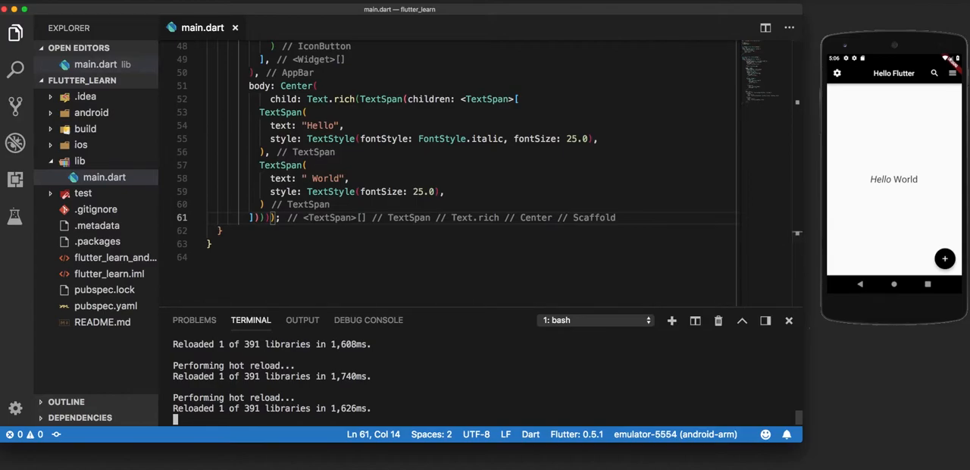
mouse_move(397, 138)
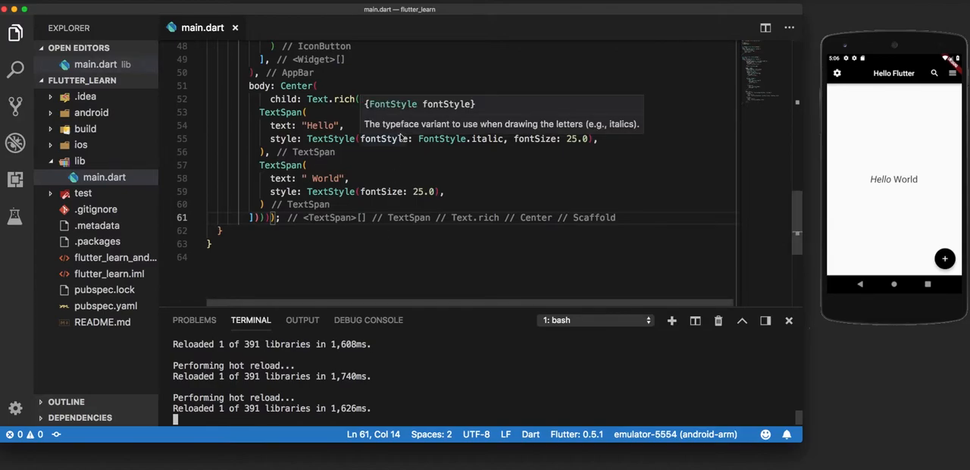
mouse_move(464, 64)
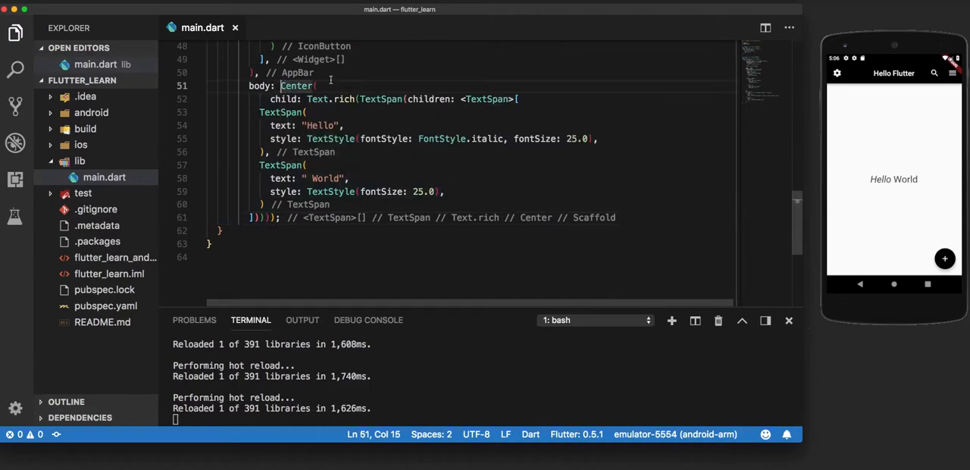
- Replace the centred body with a plain Text("Hello World")
left_click_drag(282, 84, 297, 151)
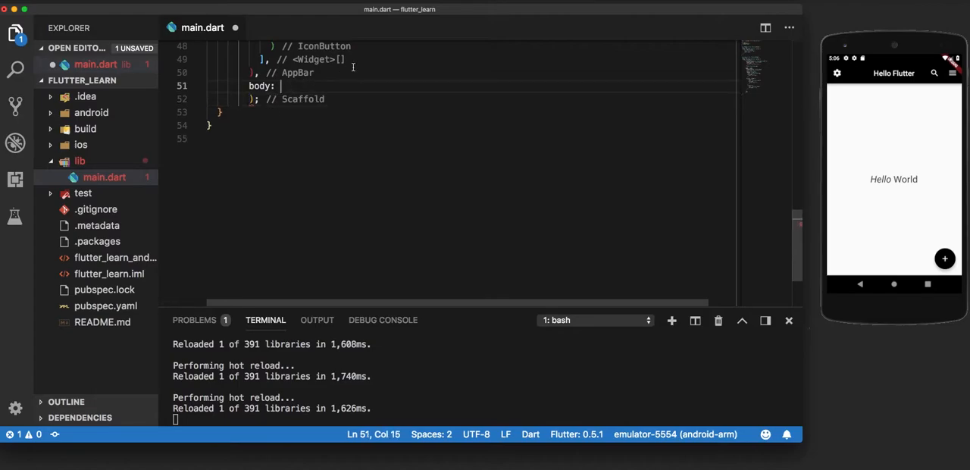
type("Text(\"data")
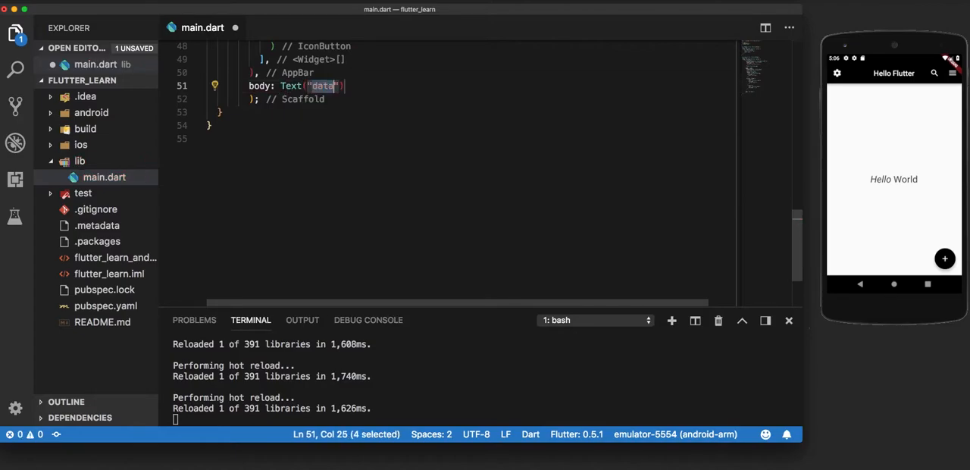
type("Hello")
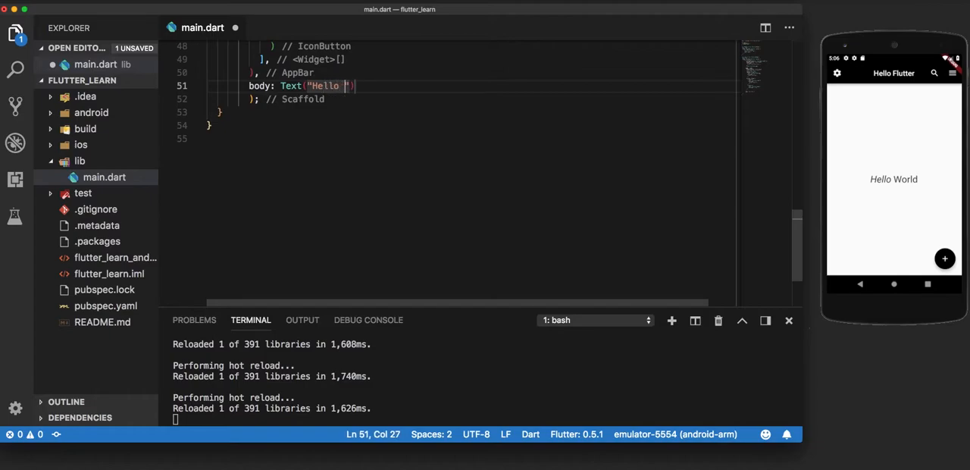
type("World")
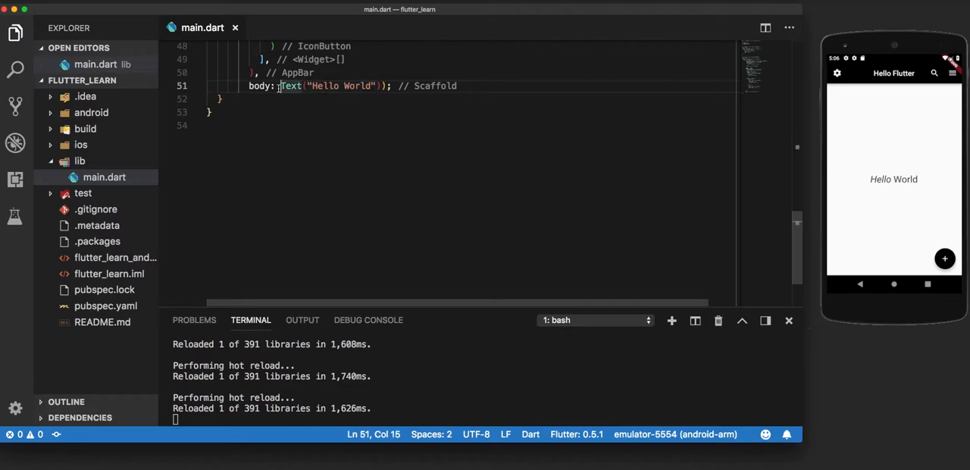
- Wrap the Text in Padding(padding: EdgeInsets.all(30.0))
type("Padding")
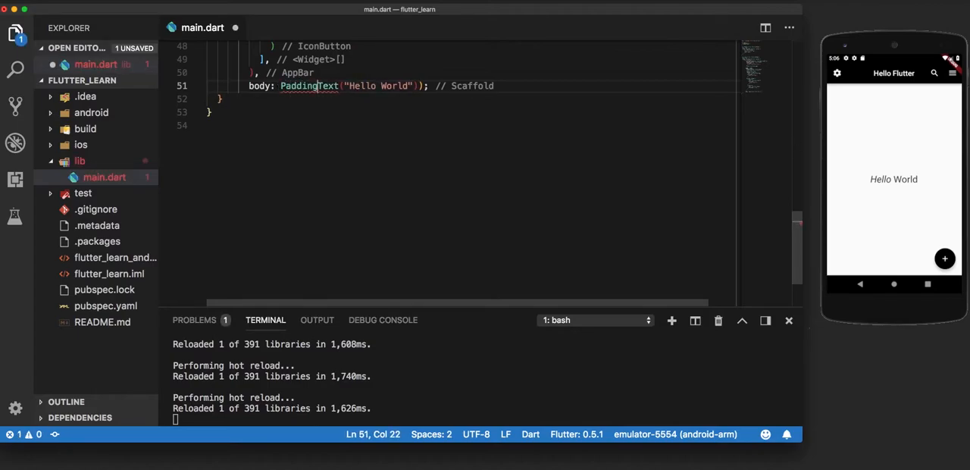
key("enter")
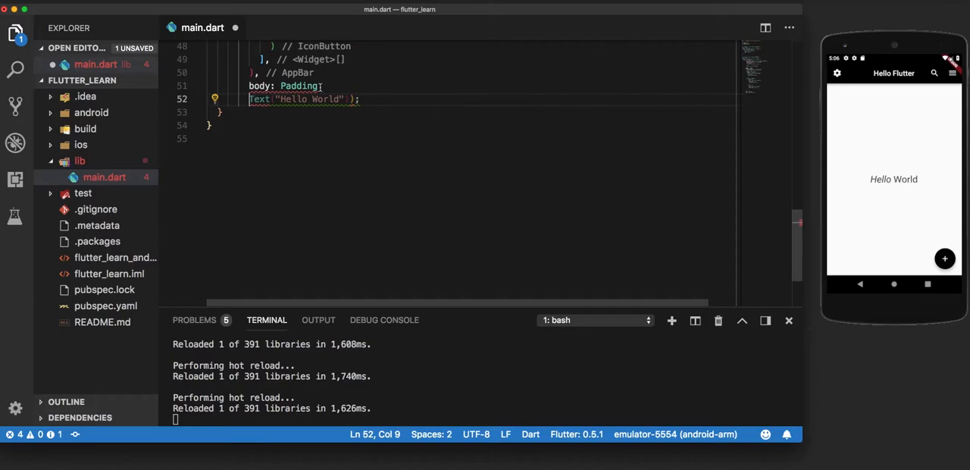
type("(")
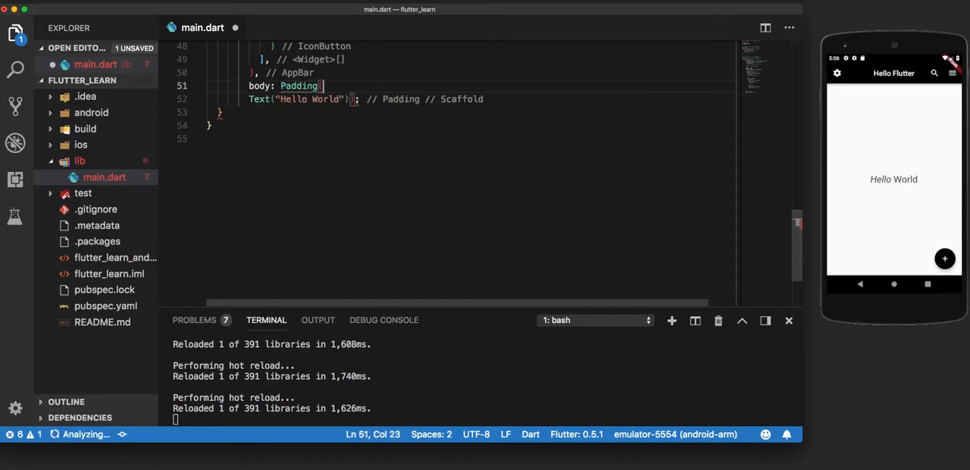
type("padding: ,")
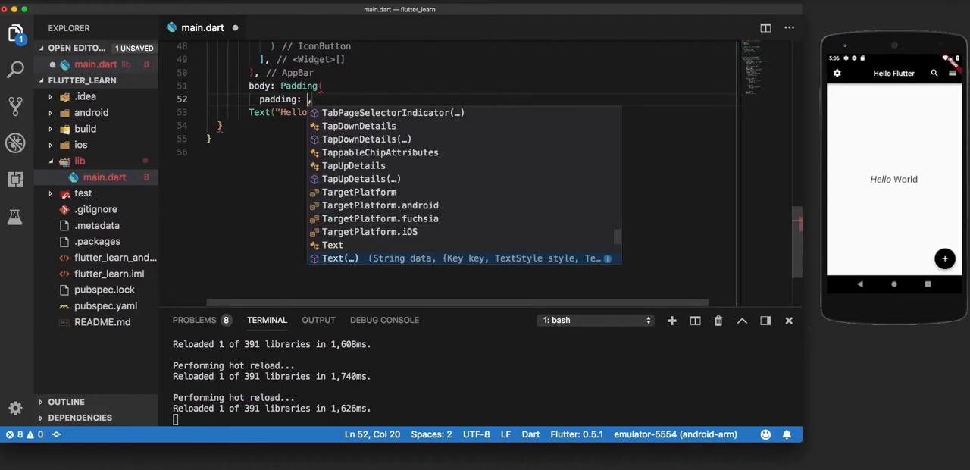
type("E")
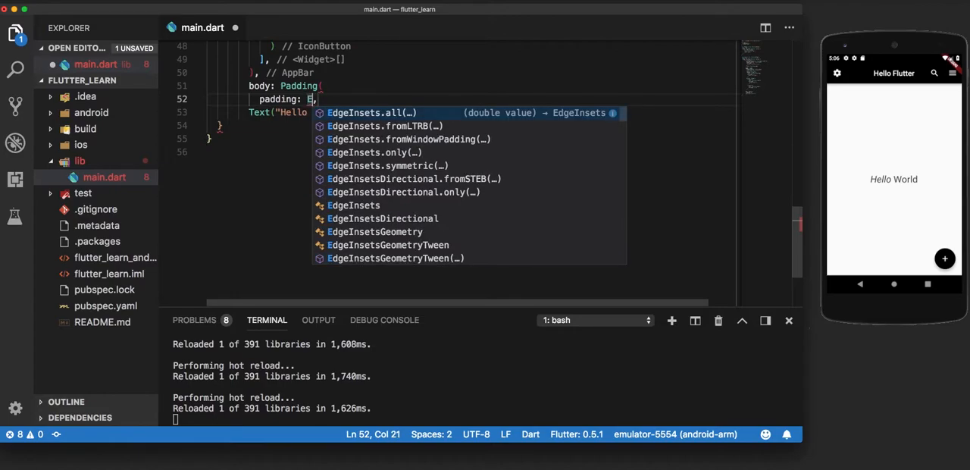
left_click(371, 112)
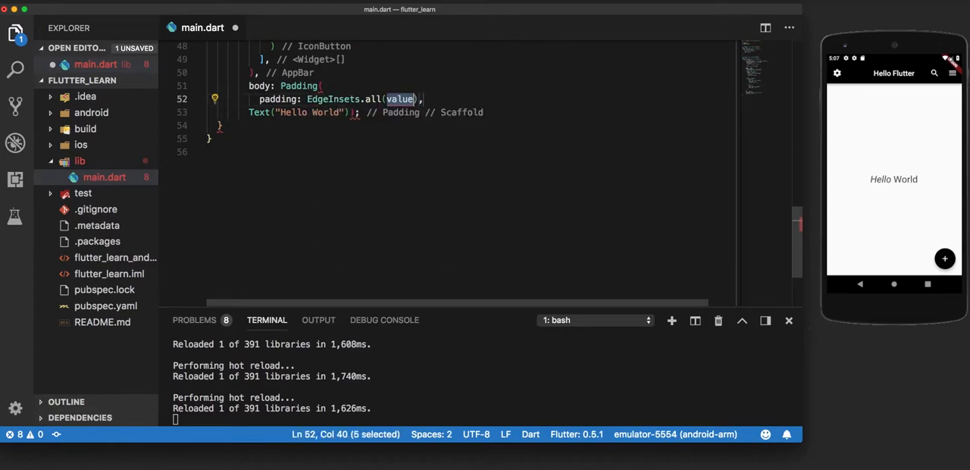
type("3.")
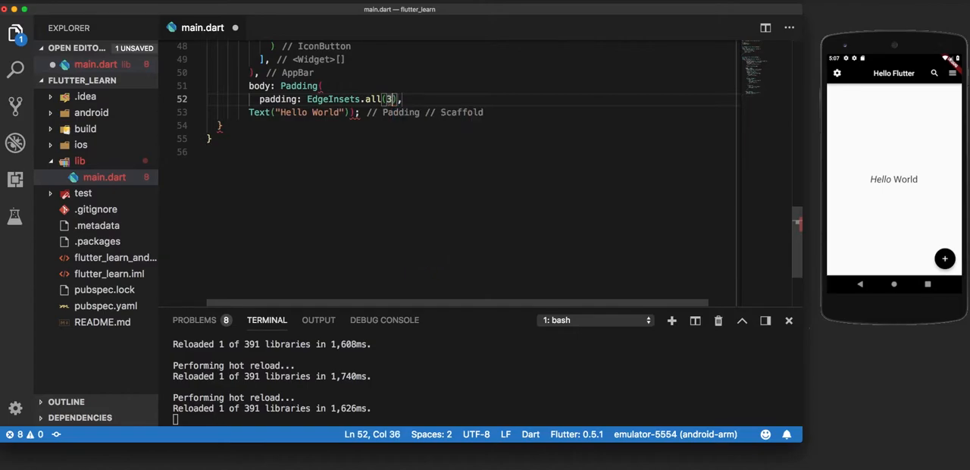
type("0.0")
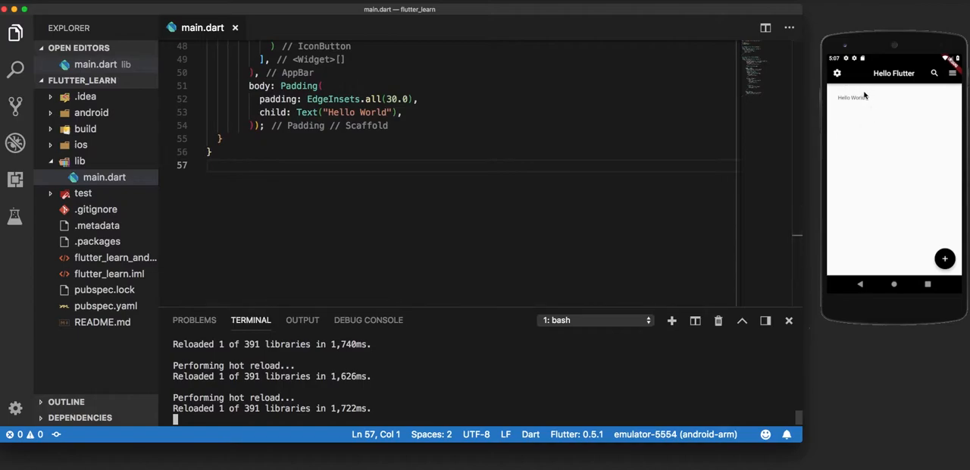
mouse_move(849, 89)
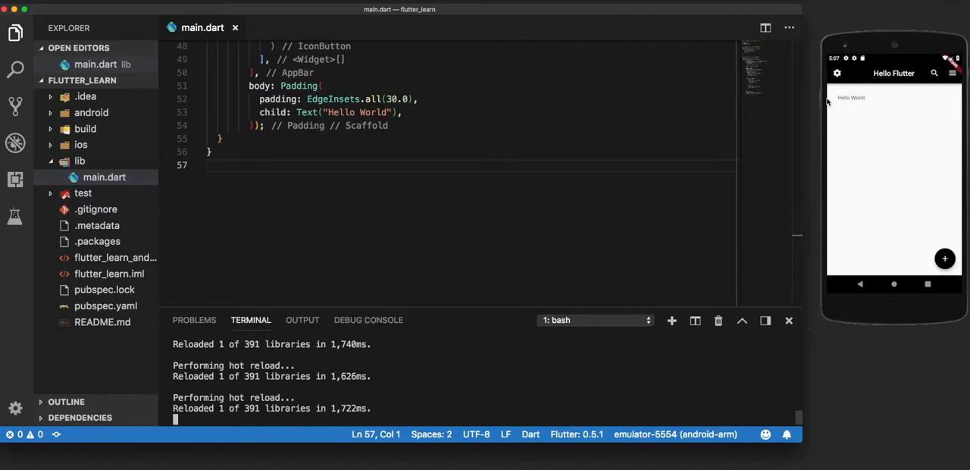
mouse_move(867, 98)
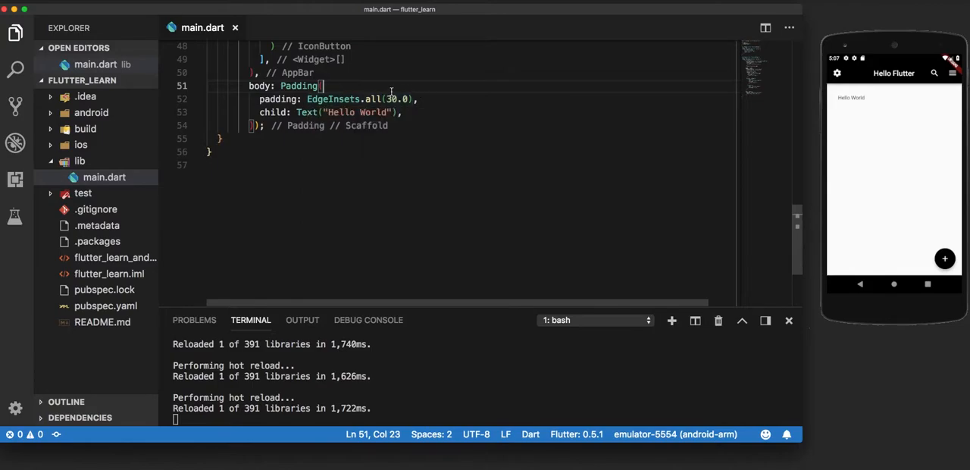
- Change the padding to EdgeInsets.only(top: 90.0)
left_click(397, 99)
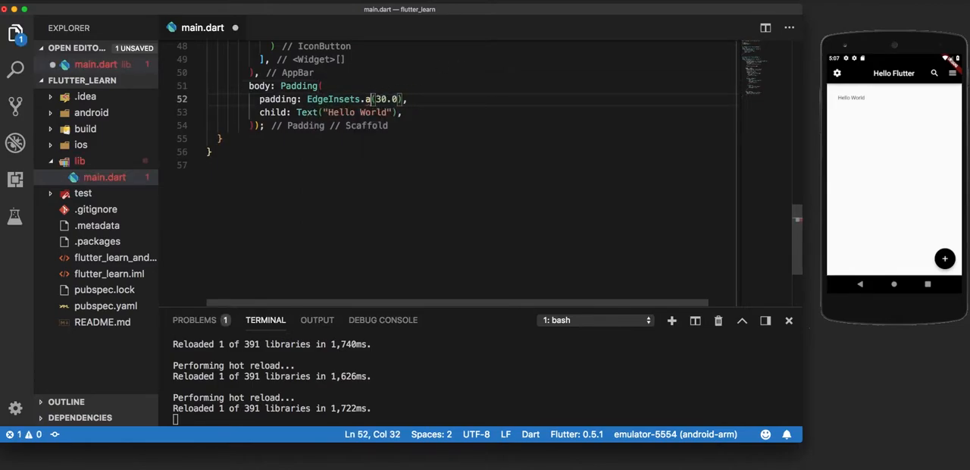
type("ly")
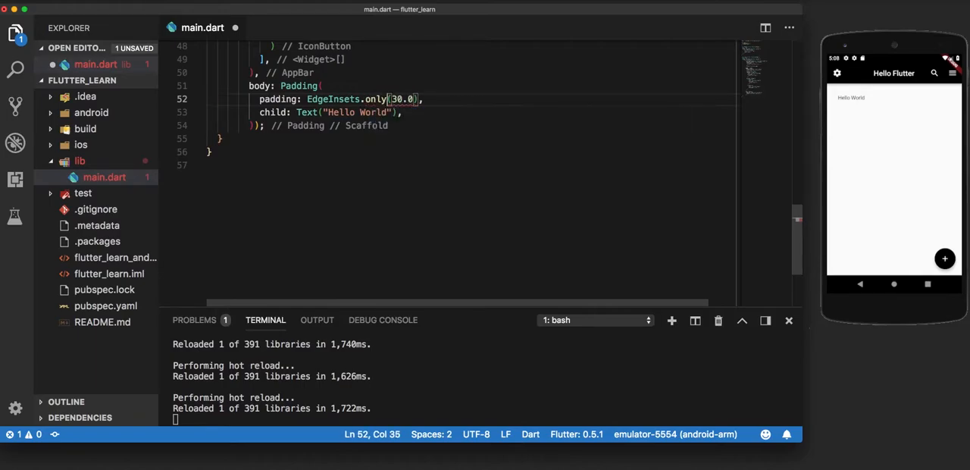
type("top:")
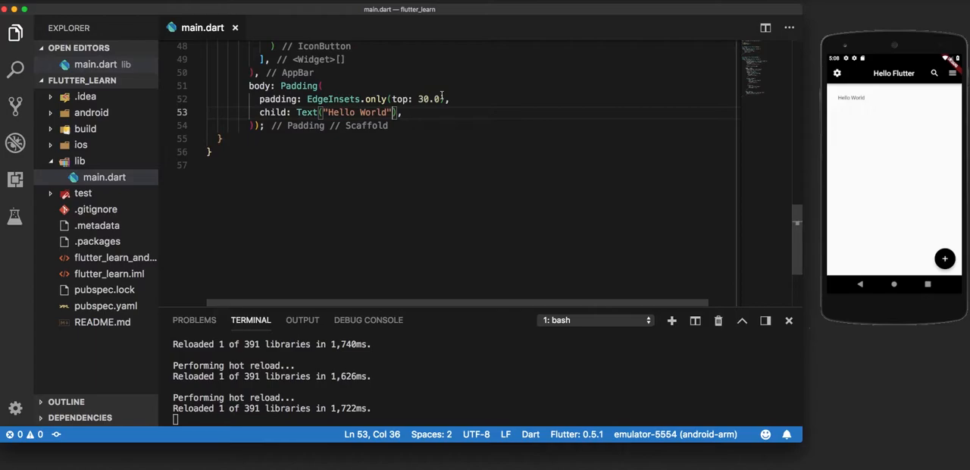
type(",")
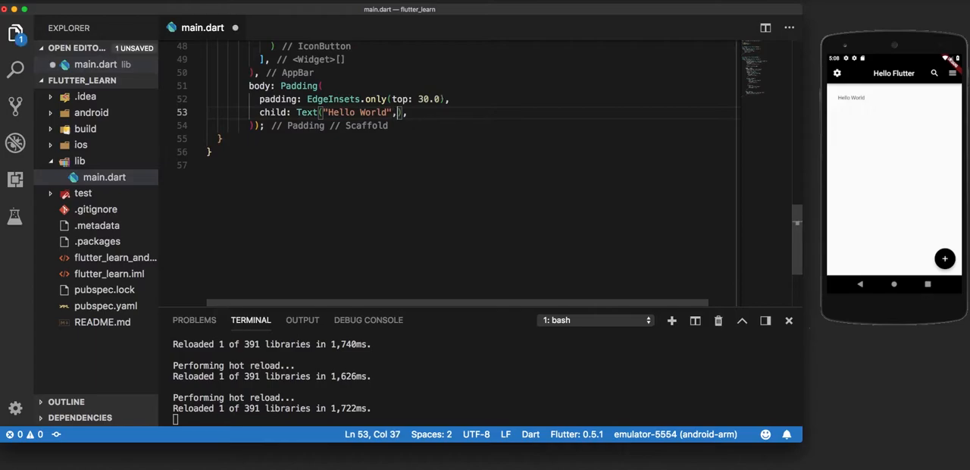
- Add style: TextStyle(fontSize: 25.0) to the Text and save
type(", style: fo")
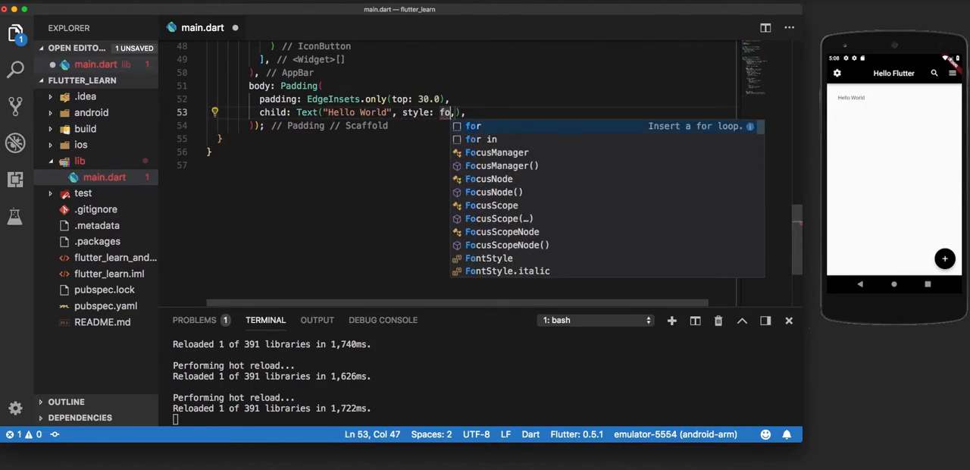
type("TextStyle(")
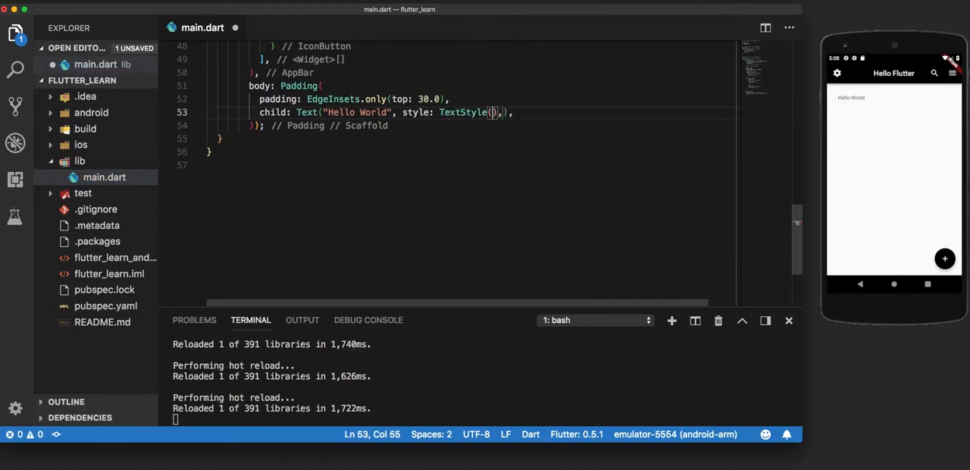
type("fontSize: 25.0),")
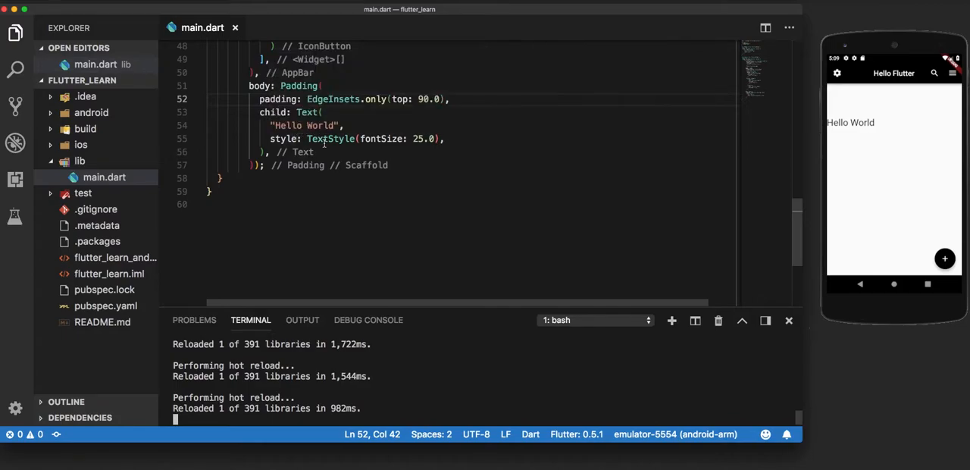
mouse_move(330, 140)
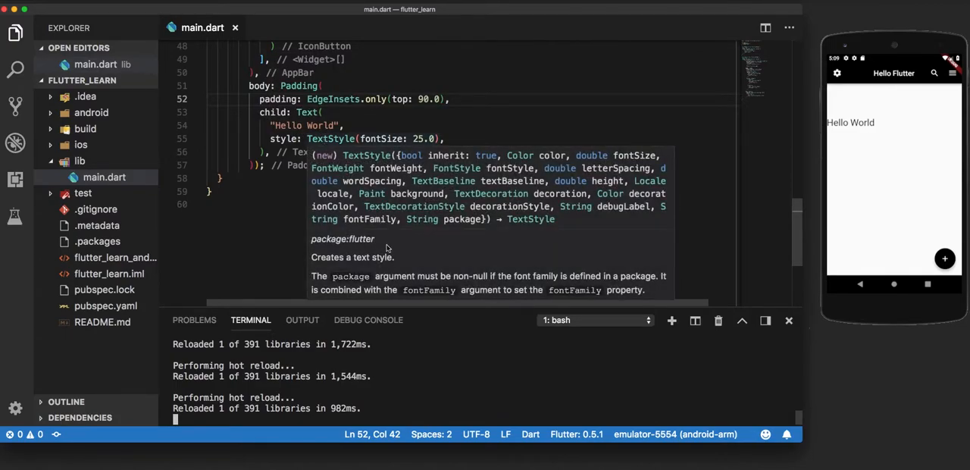
left_click(485, 112)
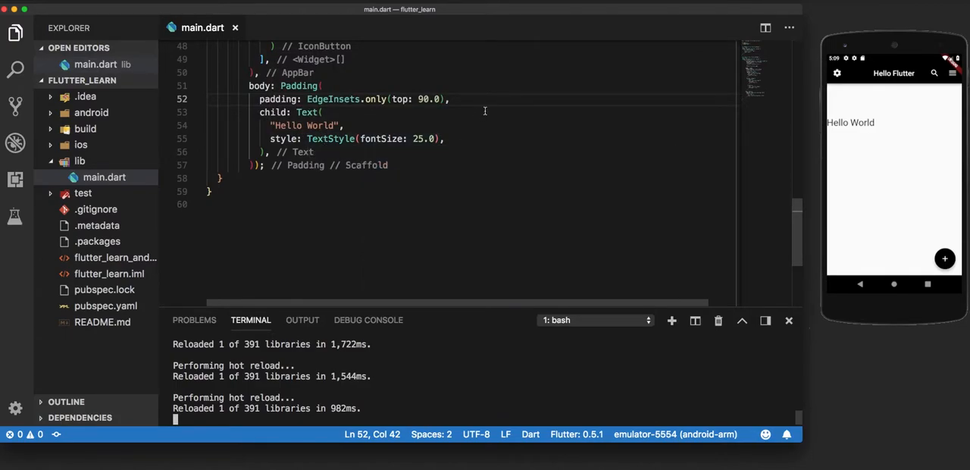